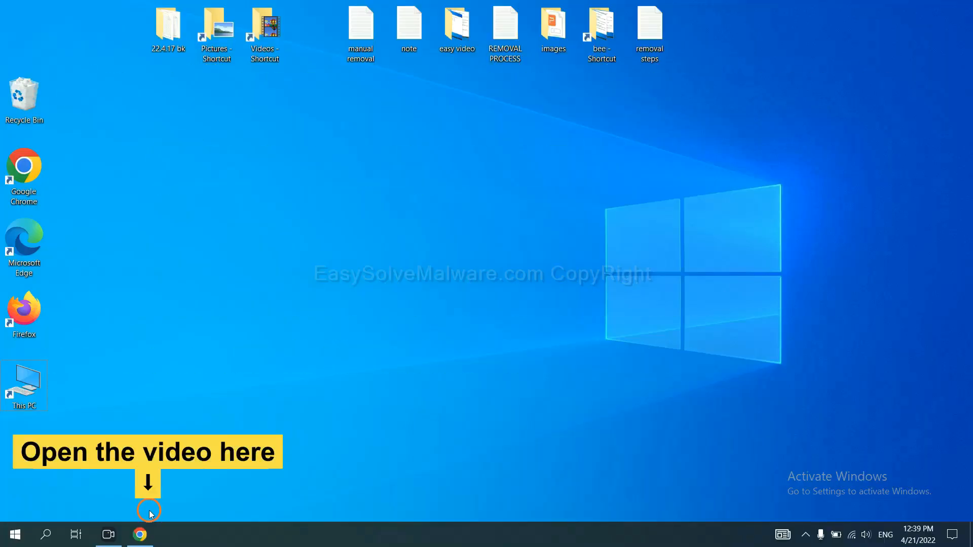
Step: Follow the video's easysolvemalware.com link and download SpyHunter for Windows
click(140, 533)
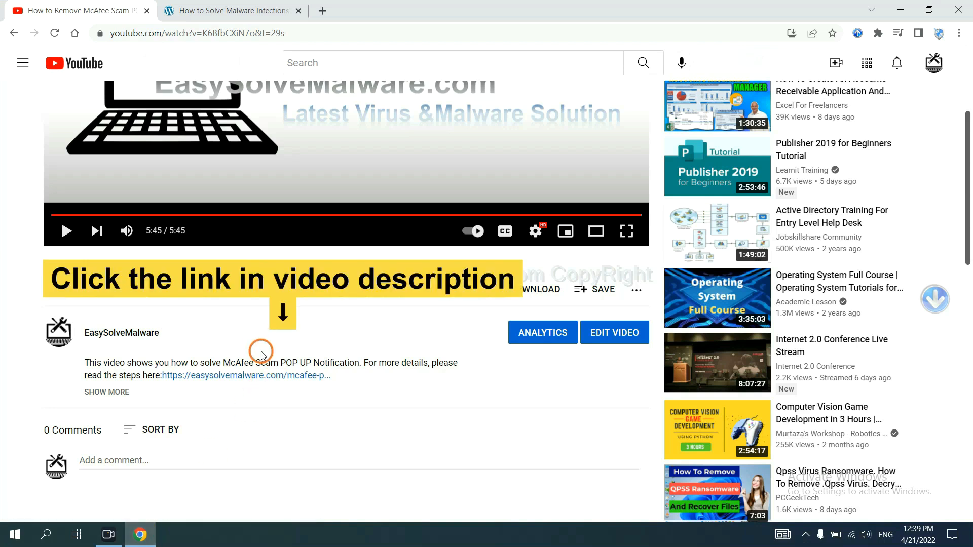
mouse_move(268, 375)
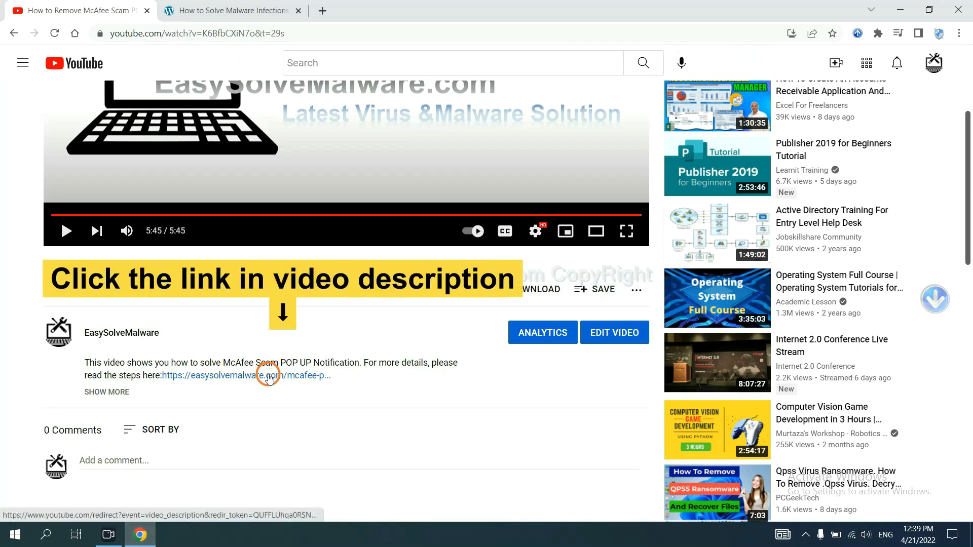
click(245, 376)
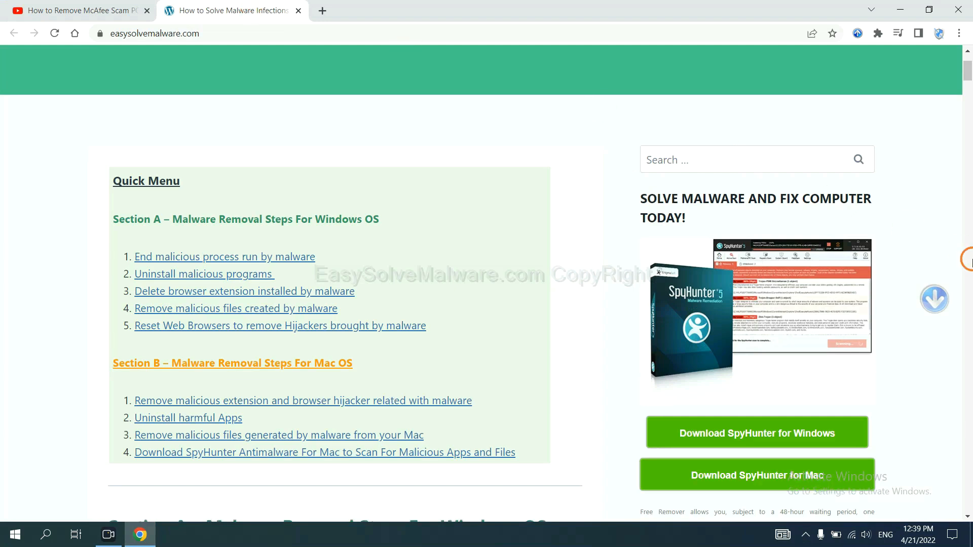
scroll(down, 3)
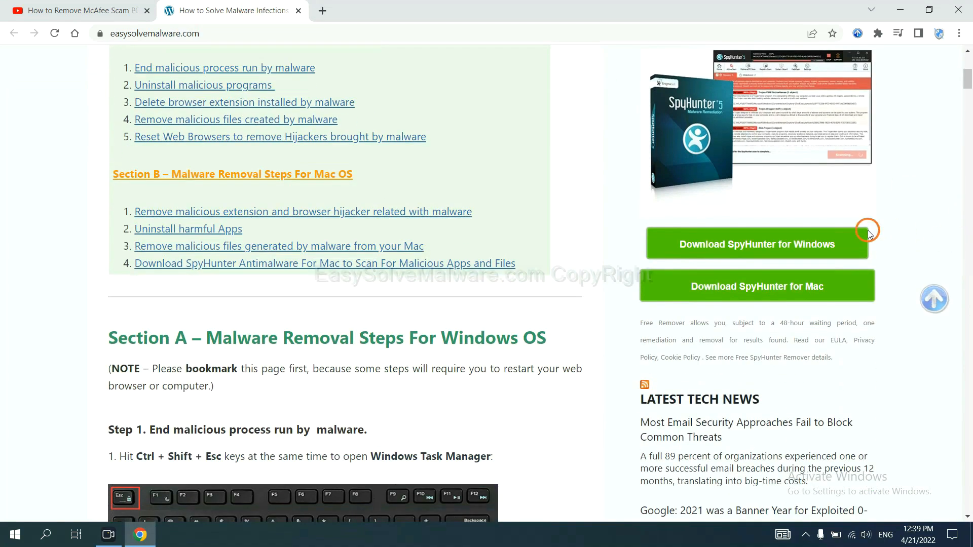
click(755, 244)
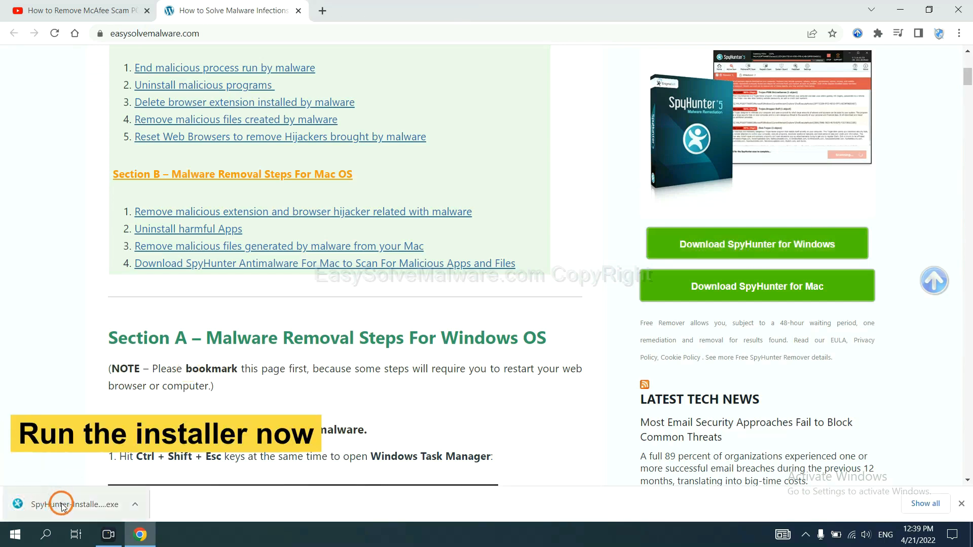
Step: Run the SpyHunter 5 installer in English, accept the EULA, and install
click(61, 503)
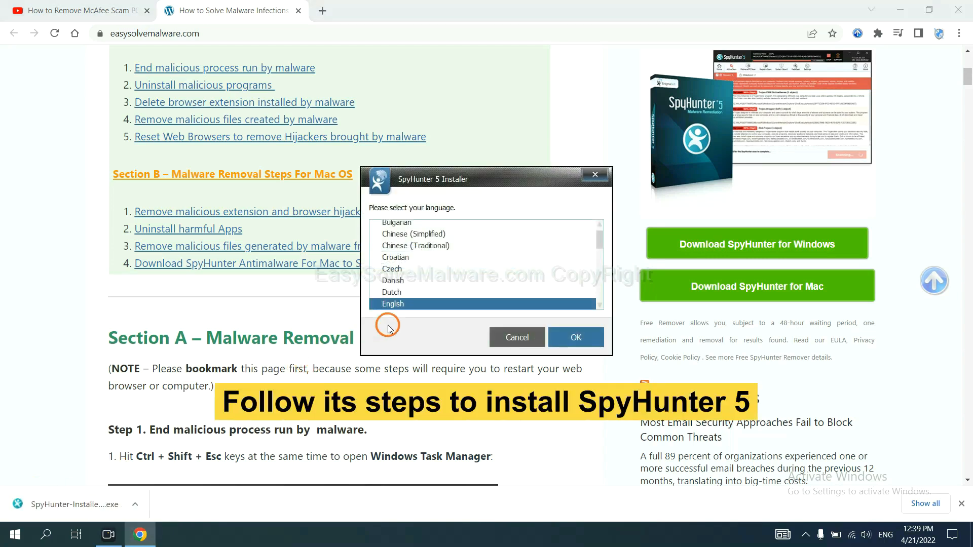
scroll(down, 3)
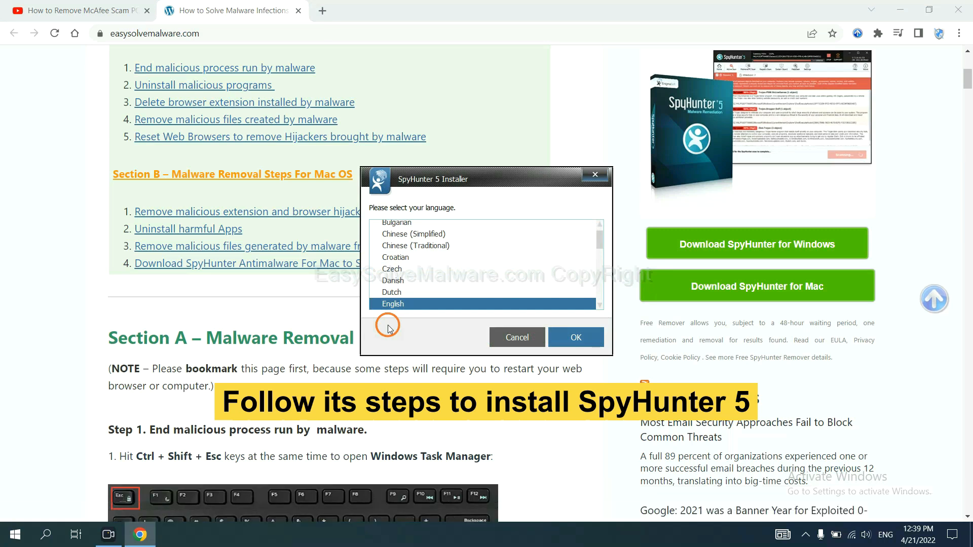
mouse_move(448, 318)
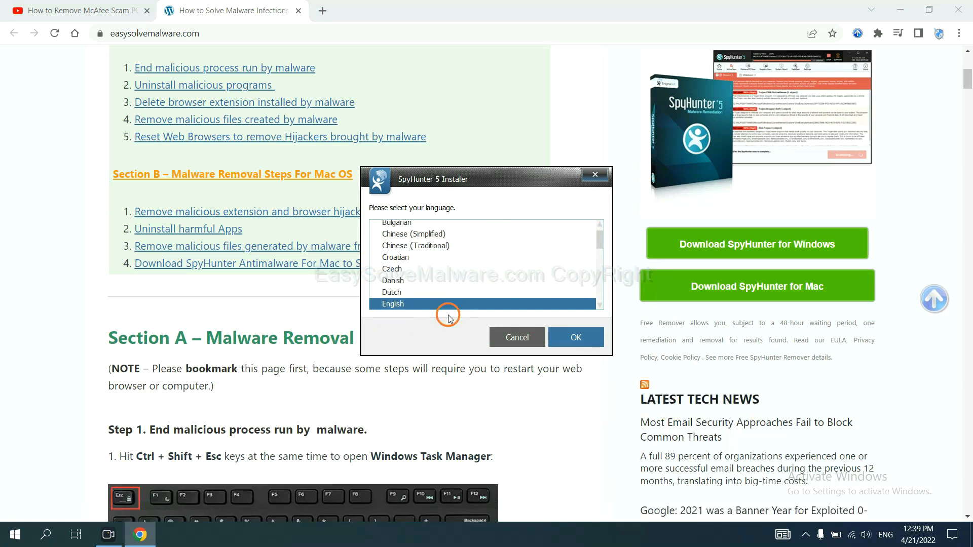
click(574, 337)
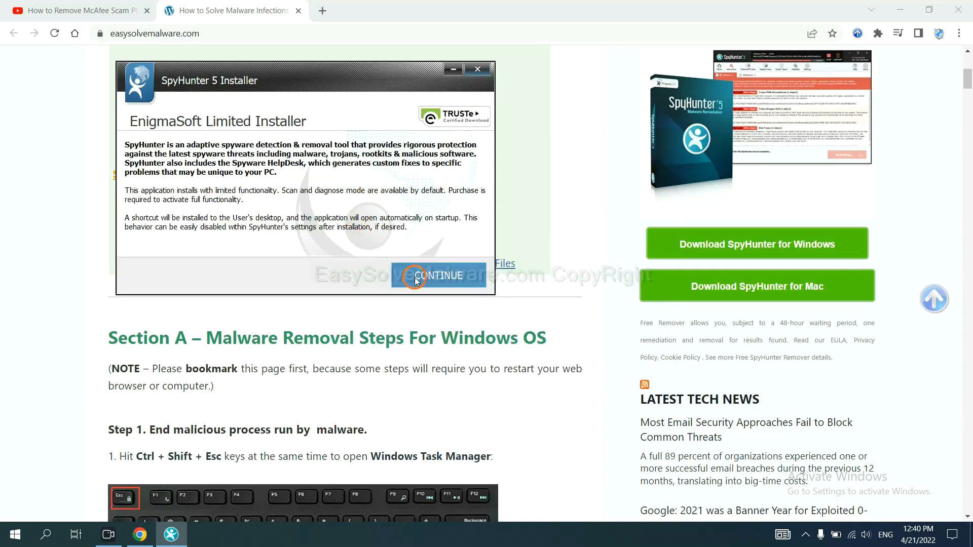
click(439, 275)
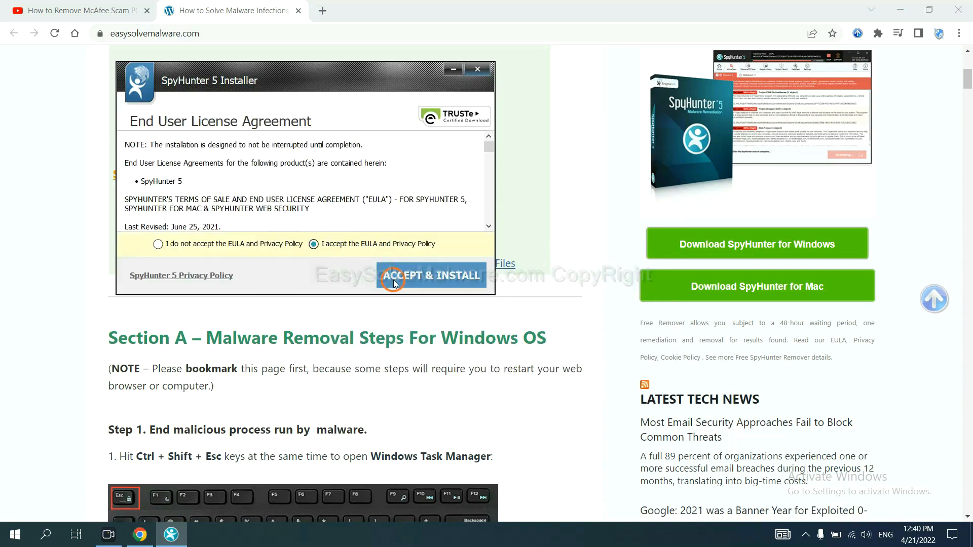
click(431, 275)
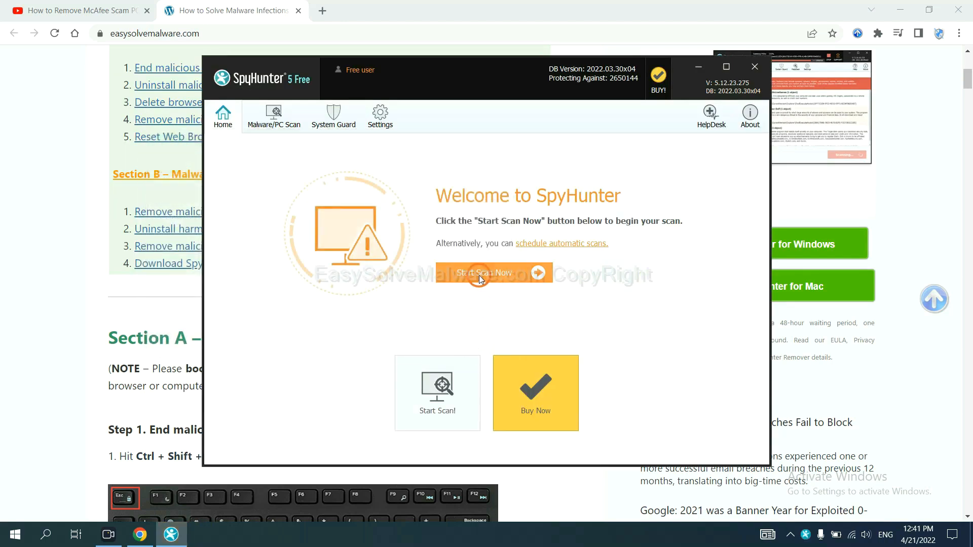
mouse_move(581, 294)
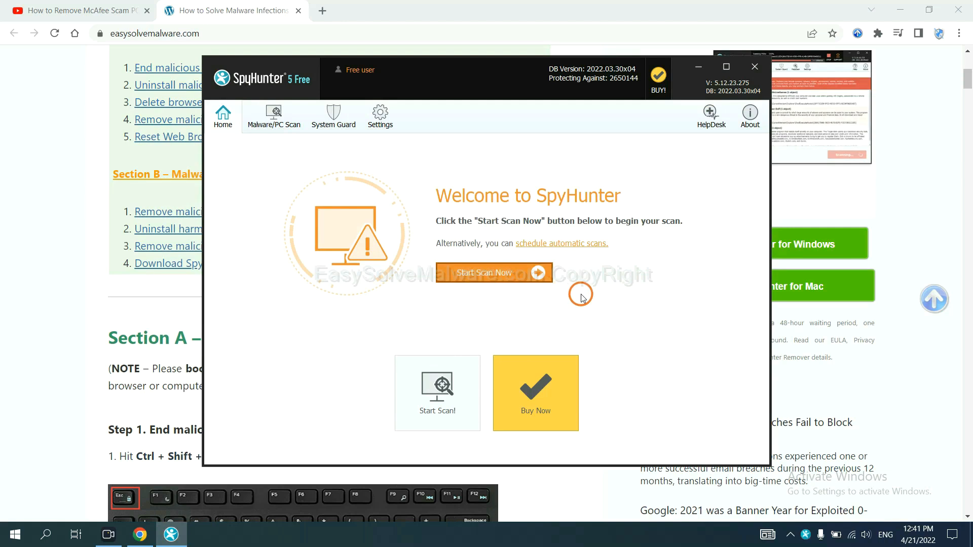
Step: Run and stop a SpyHunter scan, then proceed from the one unknown object to Registration Required
click(485, 273)
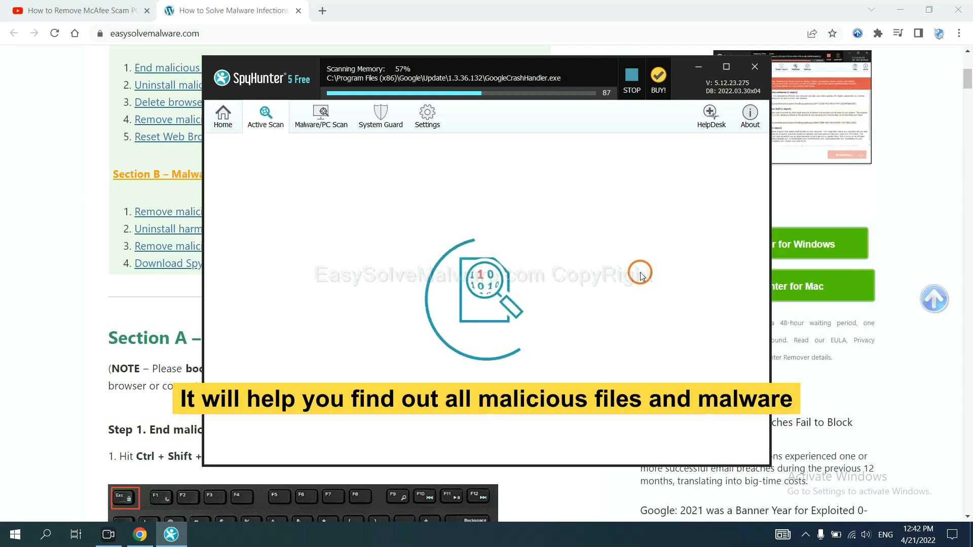
click(630, 79)
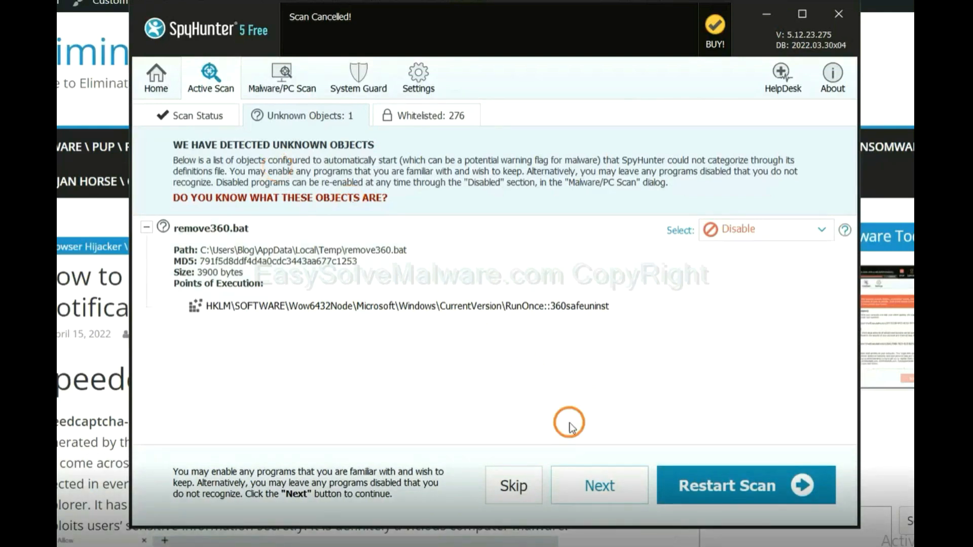
click(598, 486)
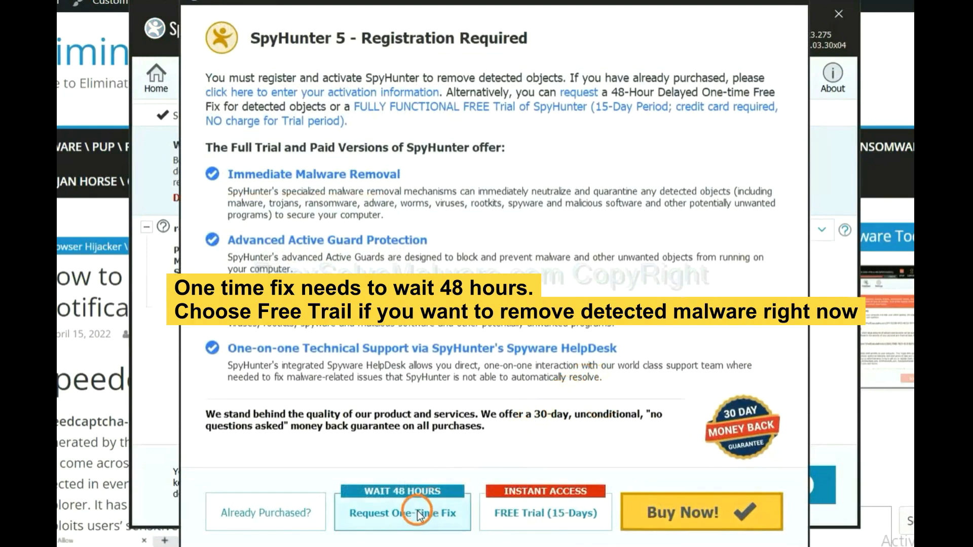
mouse_move(537, 523)
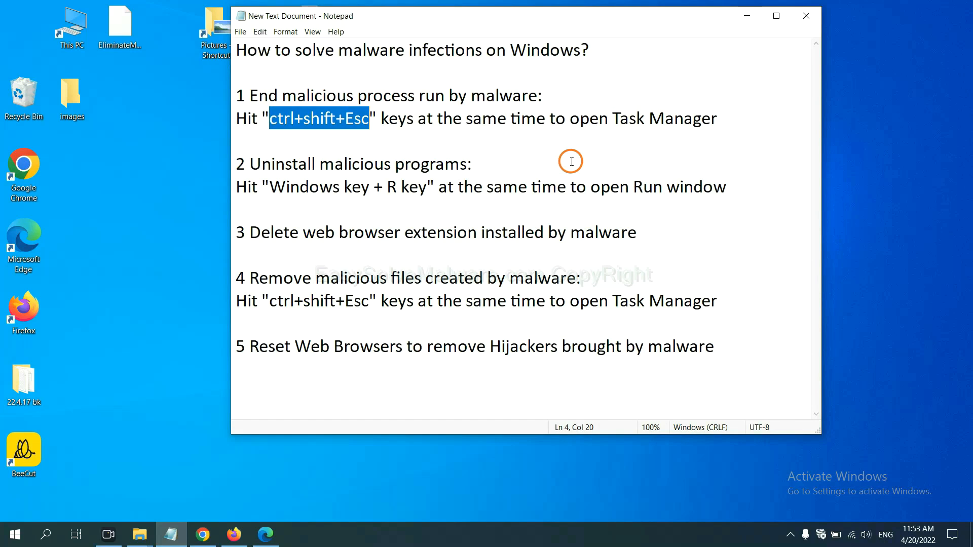
Step: End the suspicious process in Task Manager and return to the Notepad removal notes
click(356, 118)
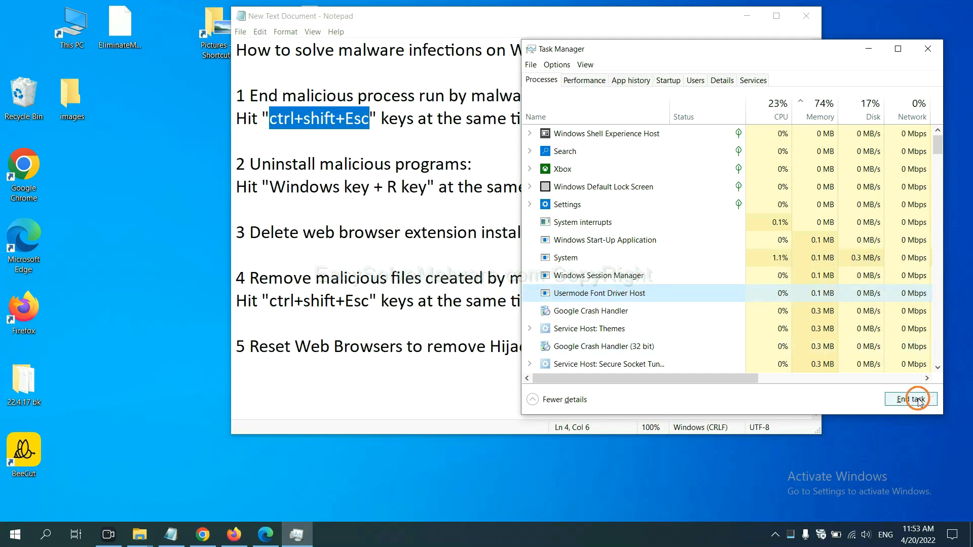
click(927, 49)
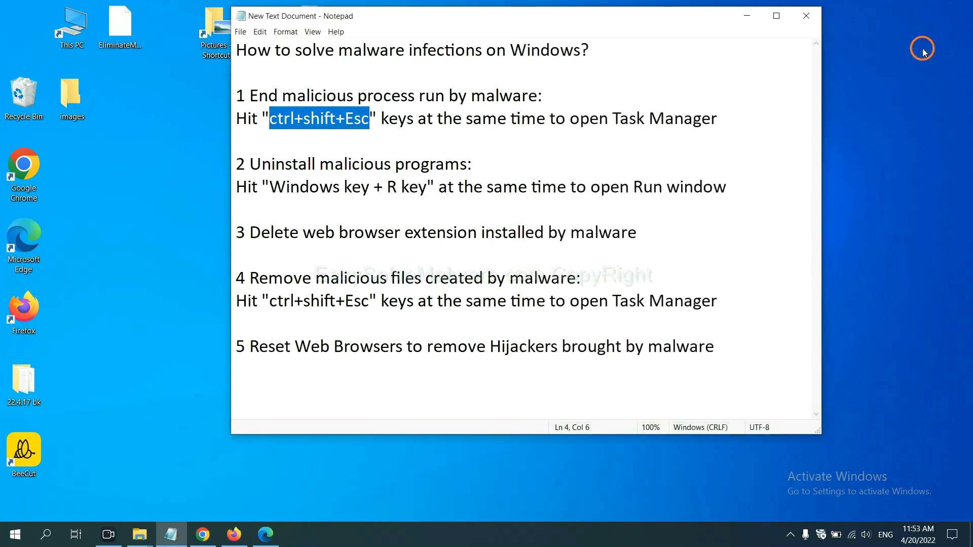
Step: Highlight the Run window step in the notes and open Run with Win+R for 'control panel'
click(444, 187)
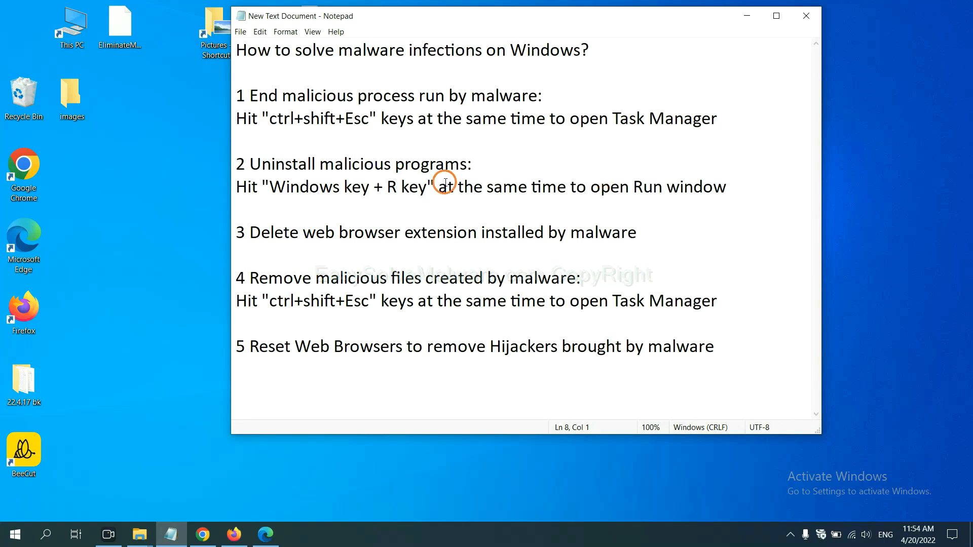
click(237, 209)
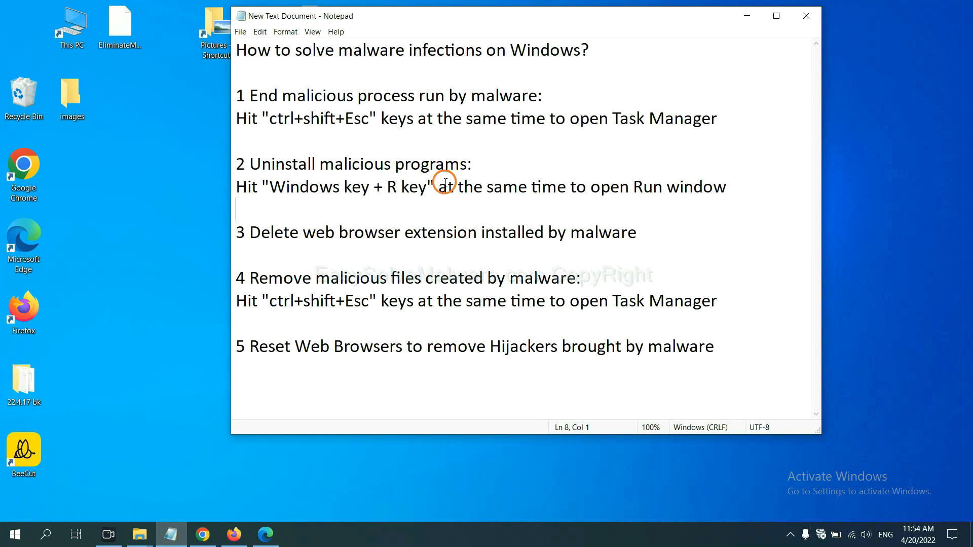
double_click(278, 187)
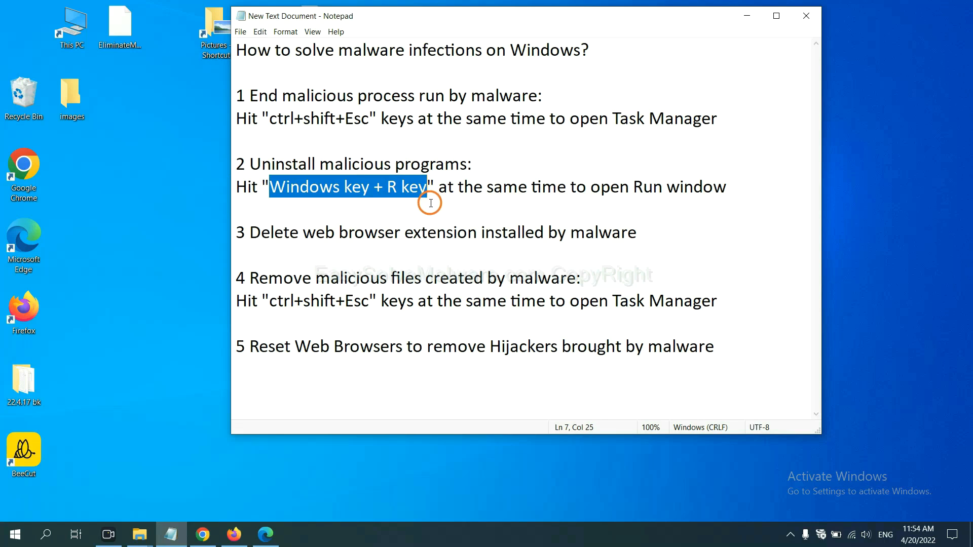
key(win+r)
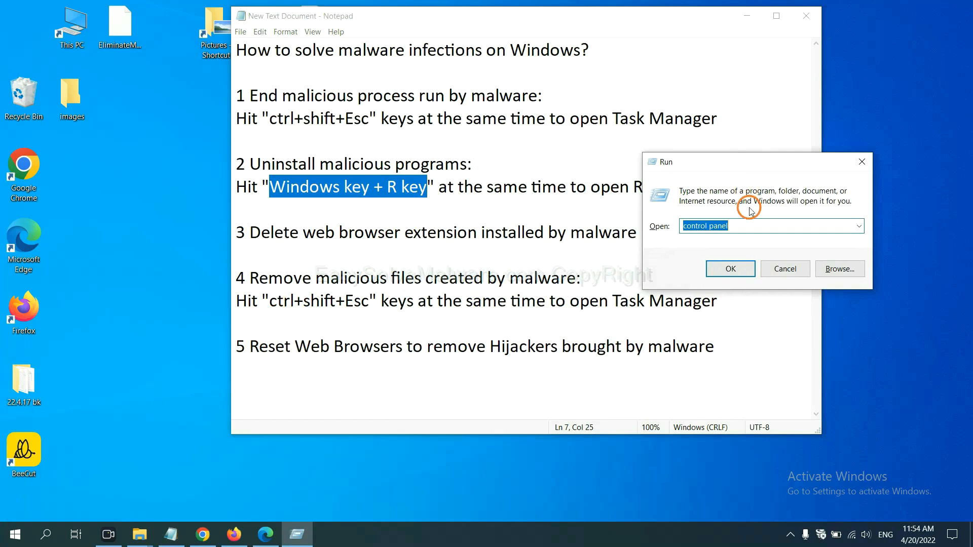
mouse_move(749, 224)
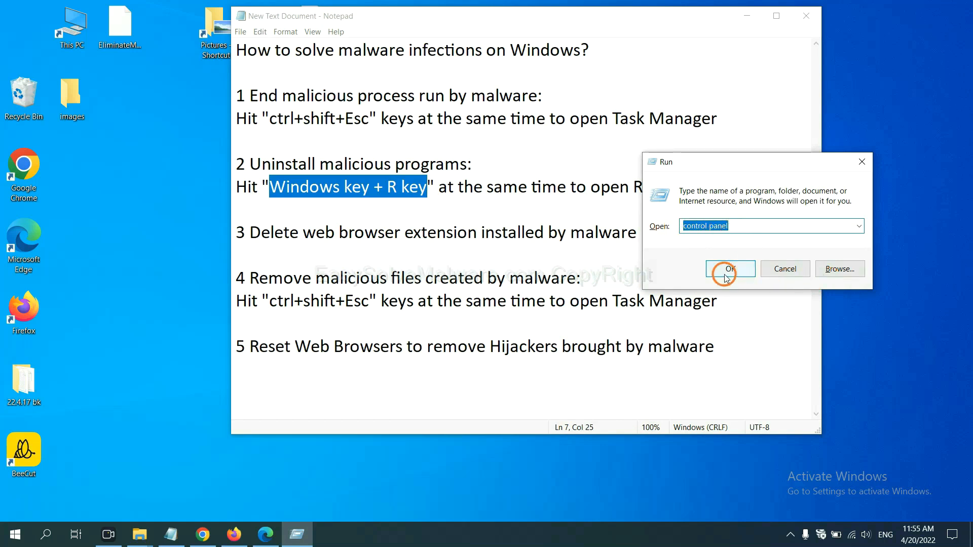
Step: Launch Control Panel, open Uninstall a program, and select a suspicious installed program
click(729, 268)
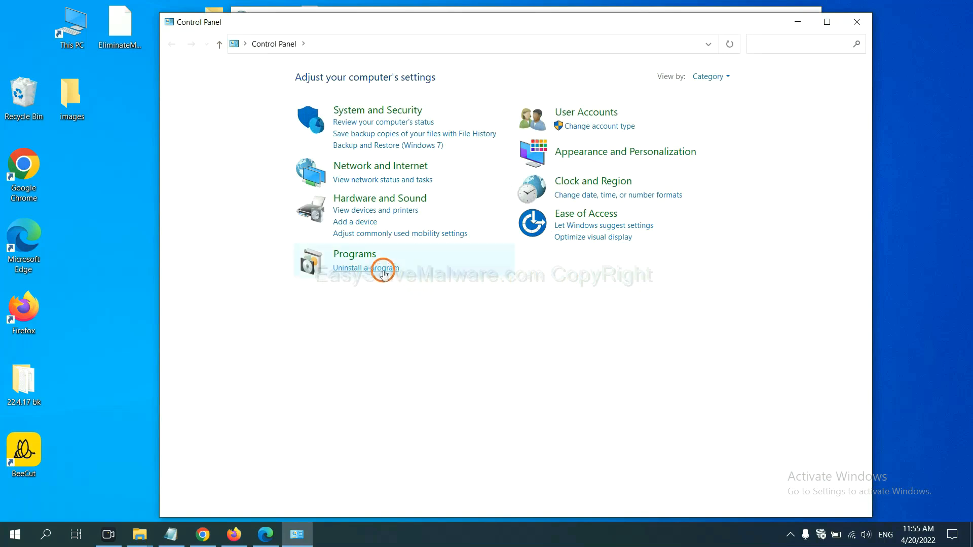
click(365, 268)
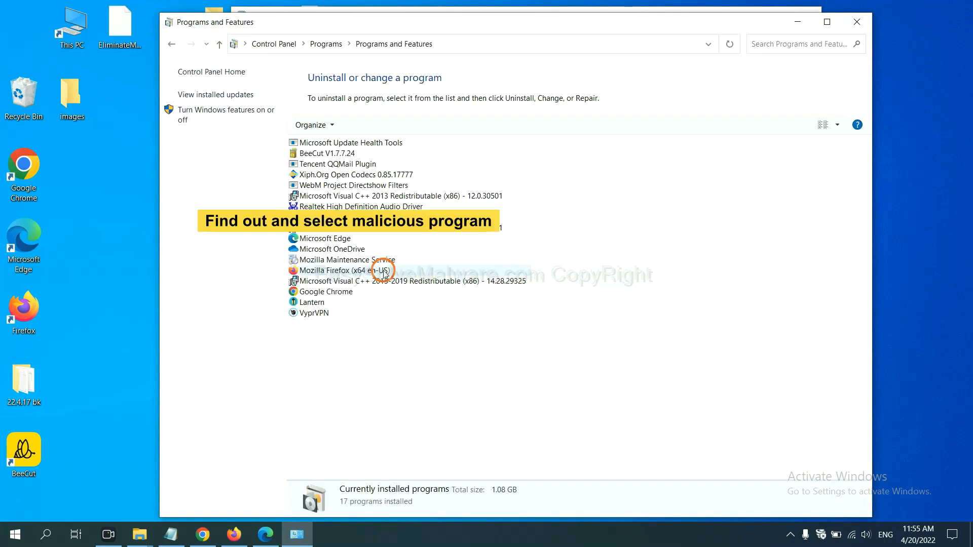
mouse_move(576, 221)
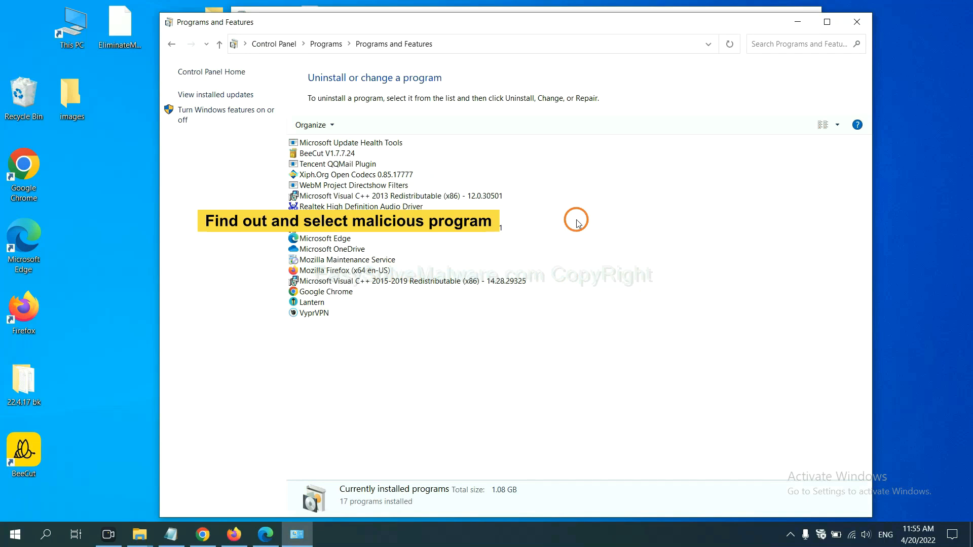
mouse_move(586, 210)
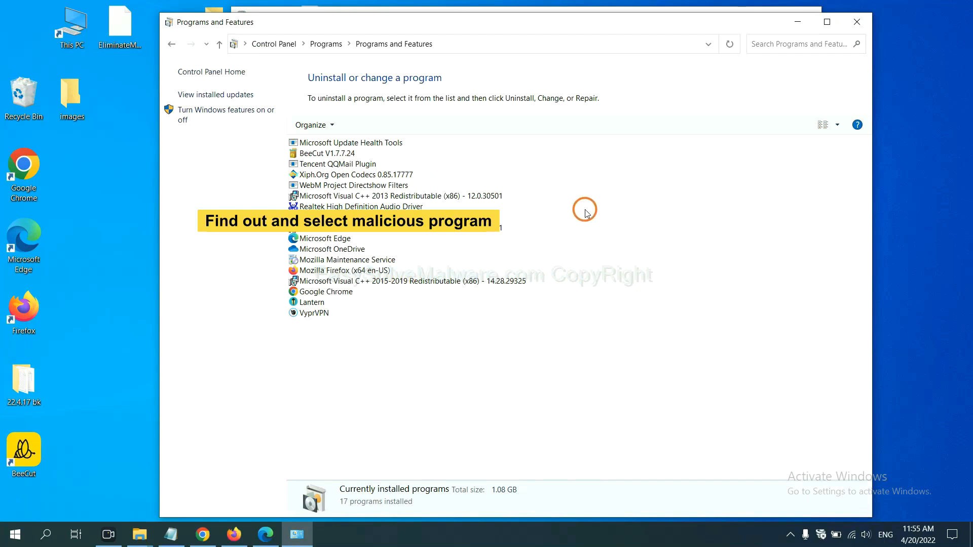
mouse_move(591, 209)
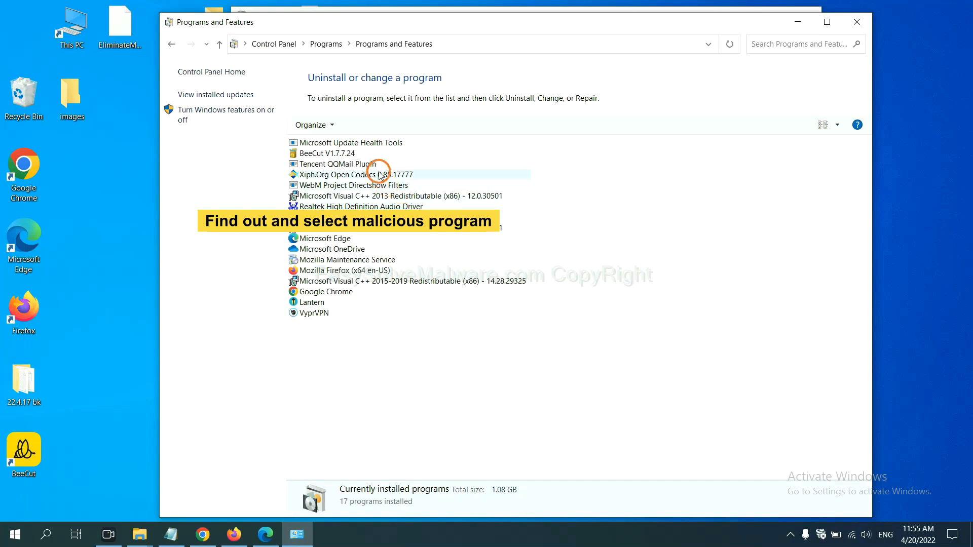
click(341, 174)
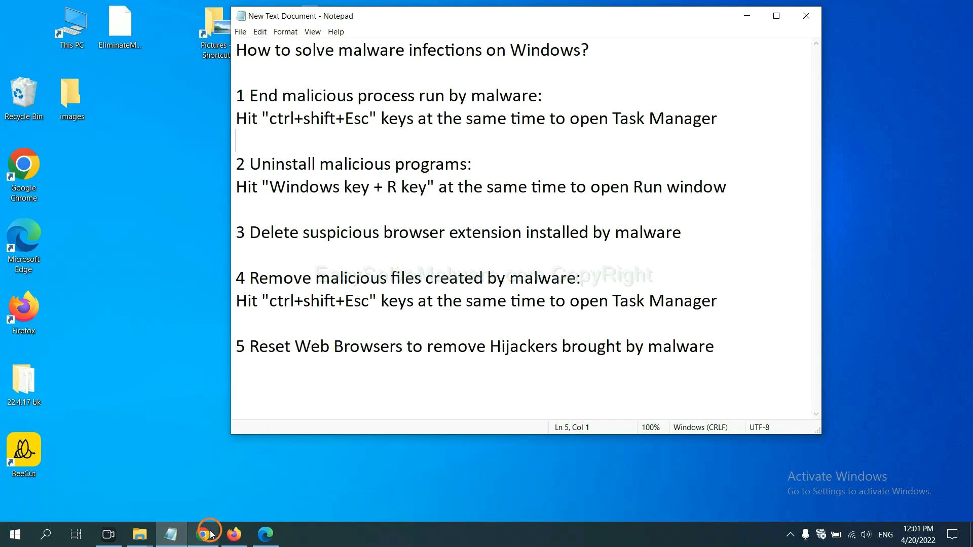
Step: Open Chrome's Extensions page via More tools to review Scroll To Top
click(203, 534)
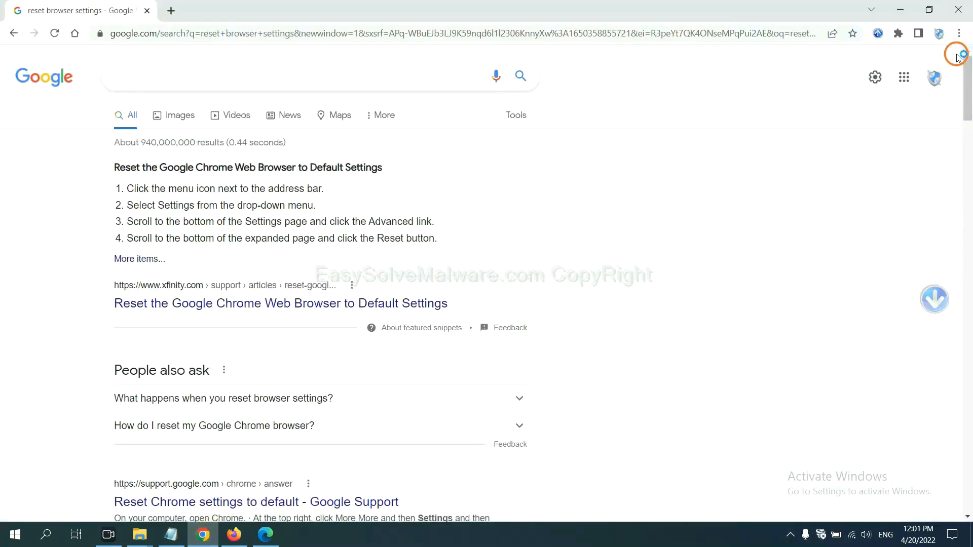
click(957, 33)
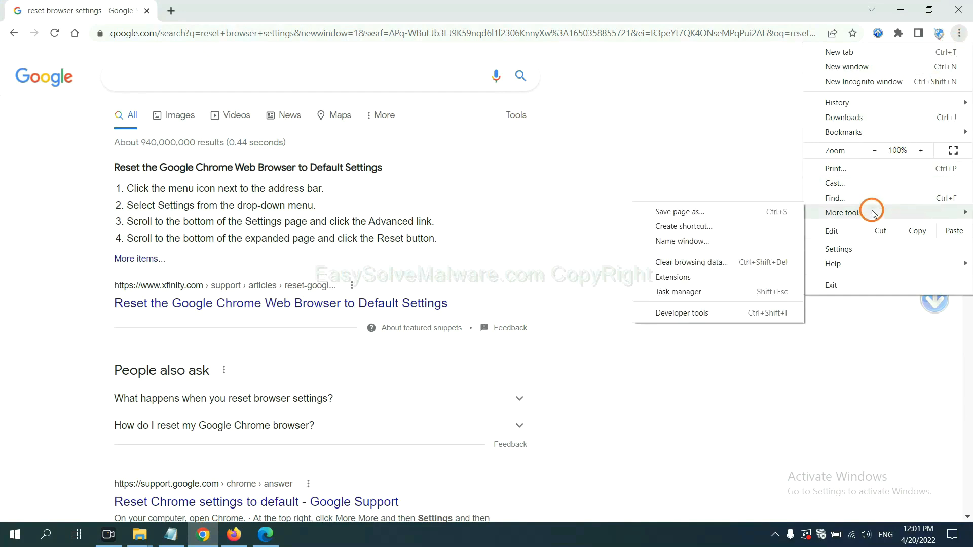
mouse_move(715, 276)
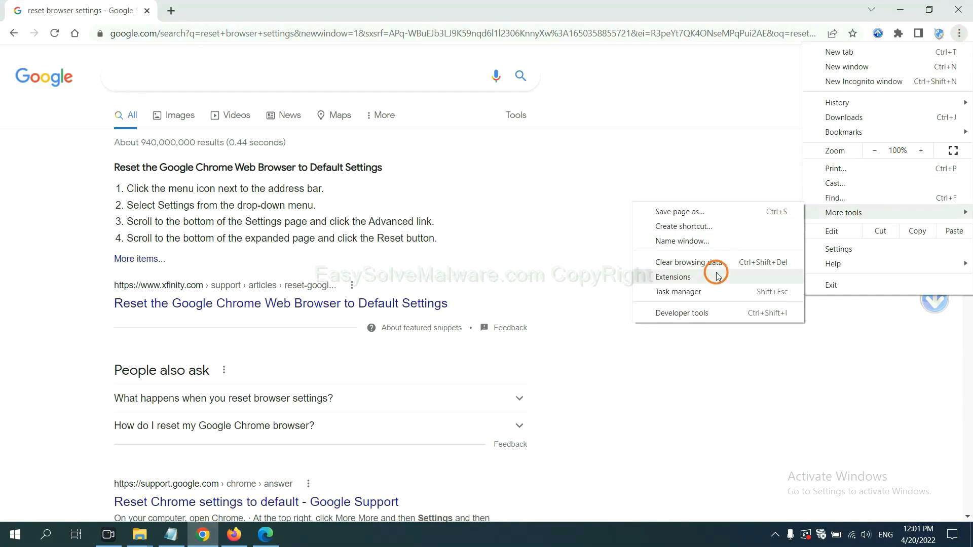
click(672, 276)
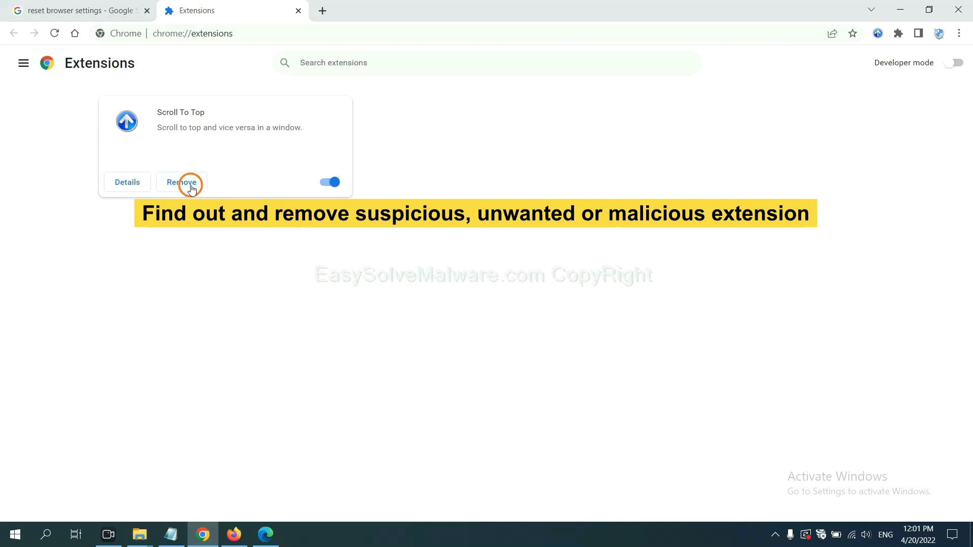
Step: Open Firefox's Add-ons and themes manager and the GIPHY for Firefox extension's options
click(233, 533)
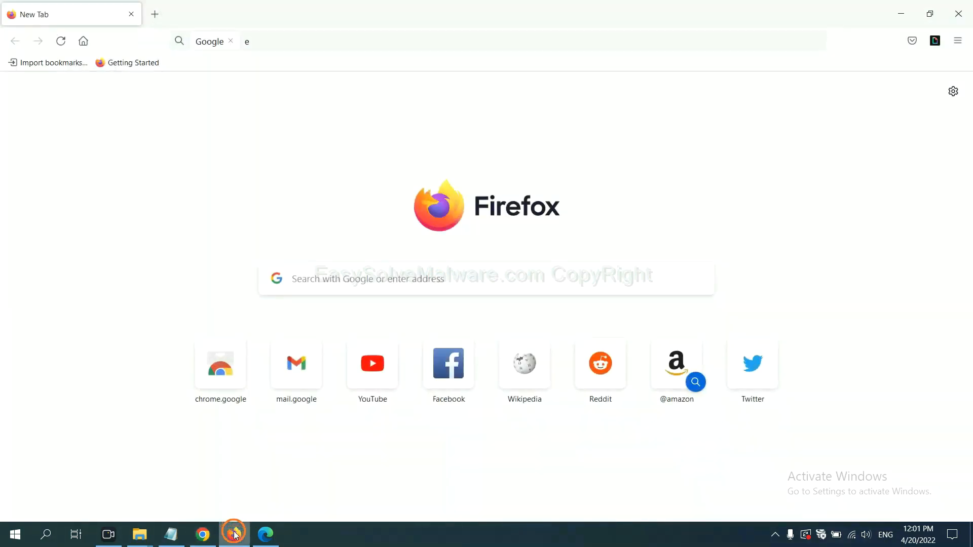
click(961, 41)
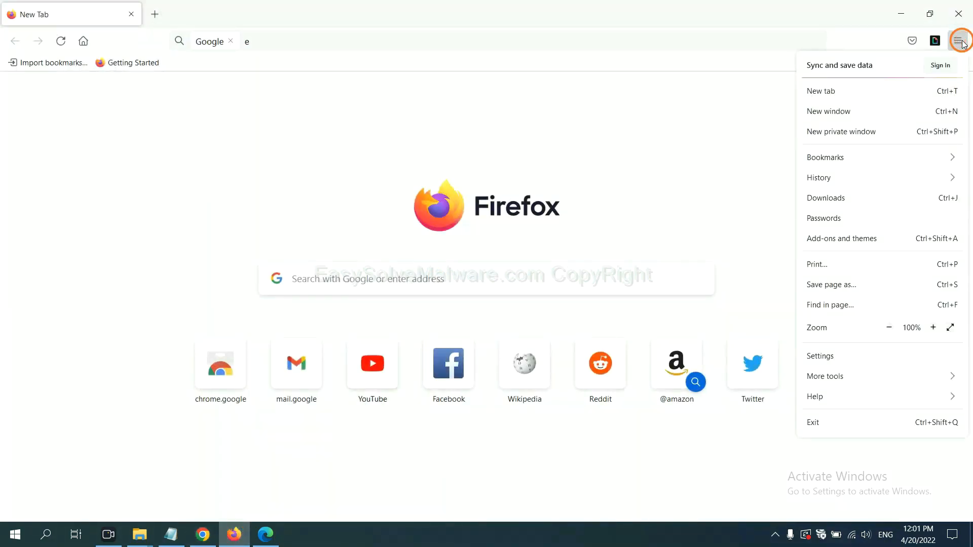
mouse_move(877, 157)
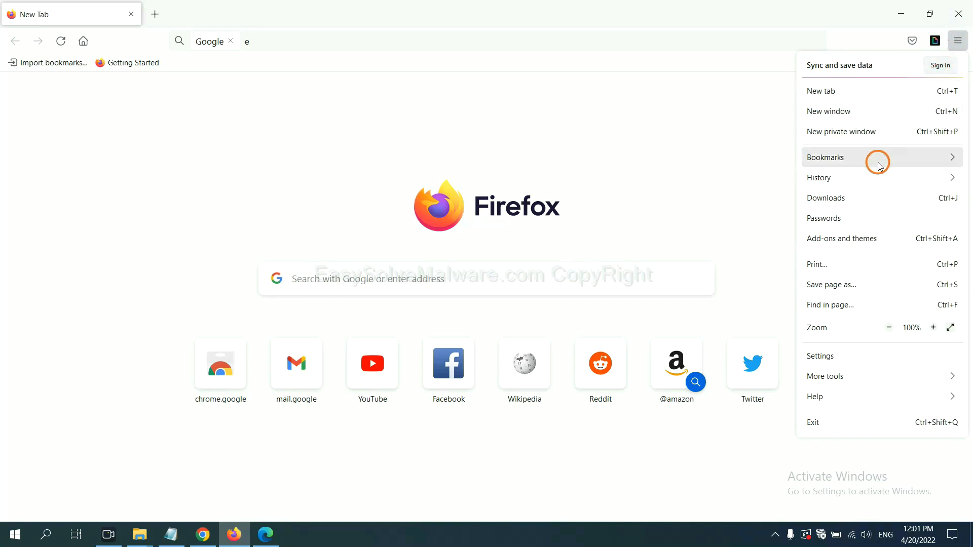
mouse_move(850, 243)
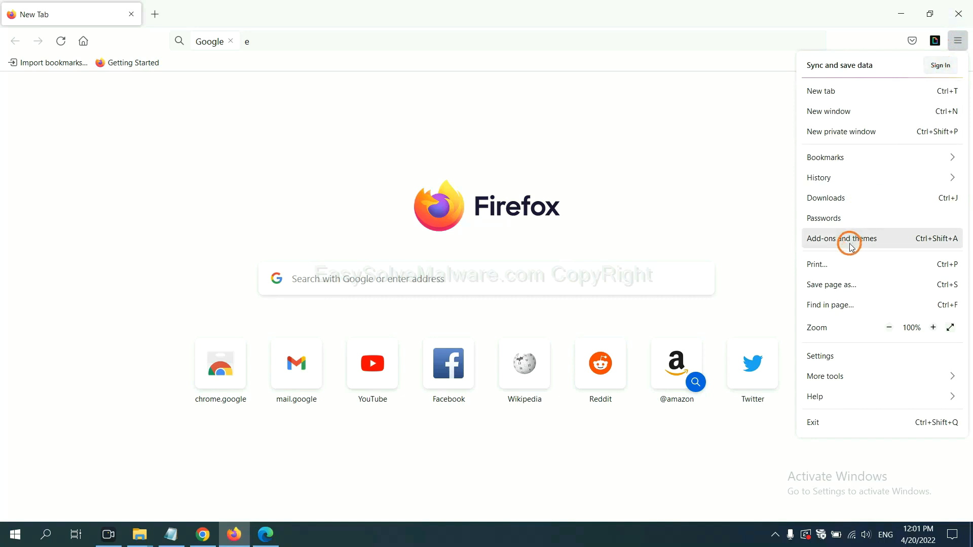
click(841, 238)
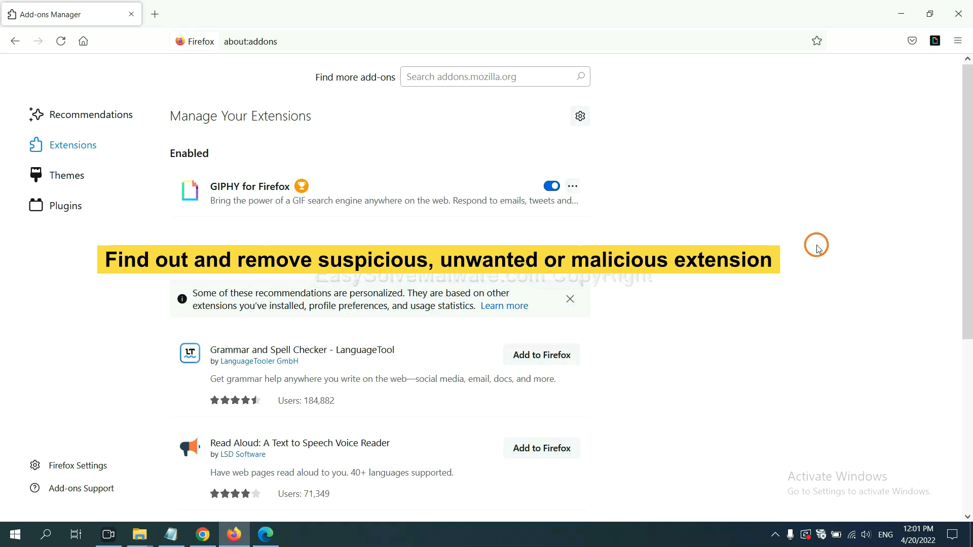
mouse_move(572, 186)
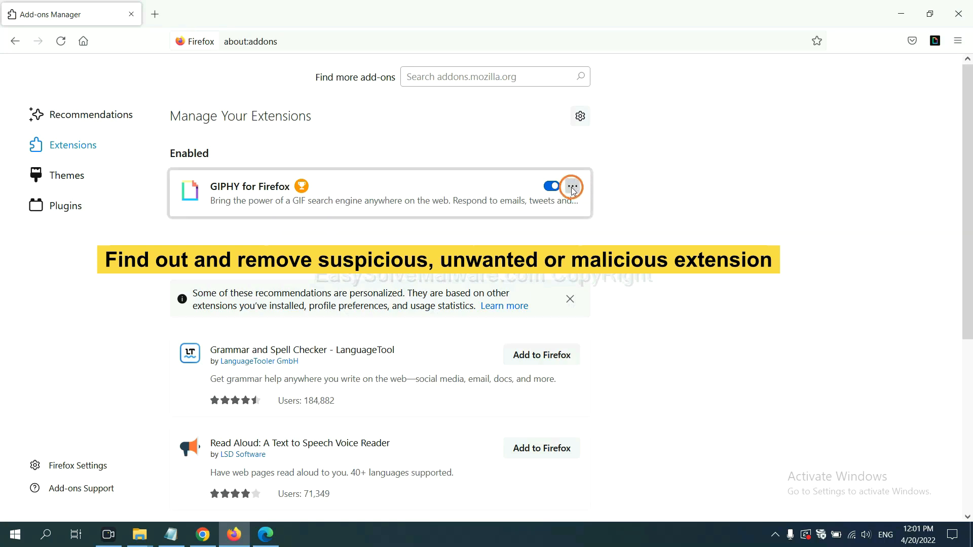
click(572, 186)
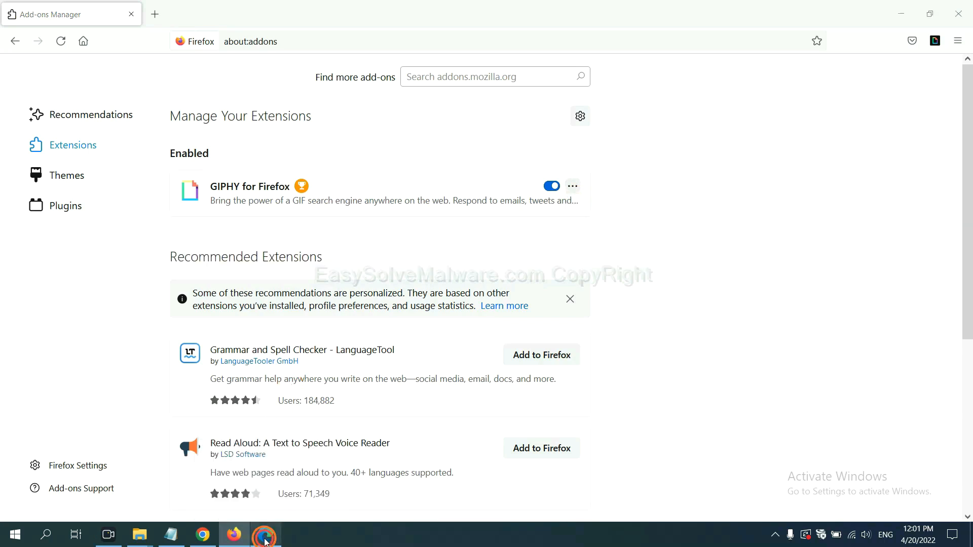
Step: Remove the ArcVpn Free Fast VPN Proxy extension from Edge's Manage extensions page
click(265, 534)
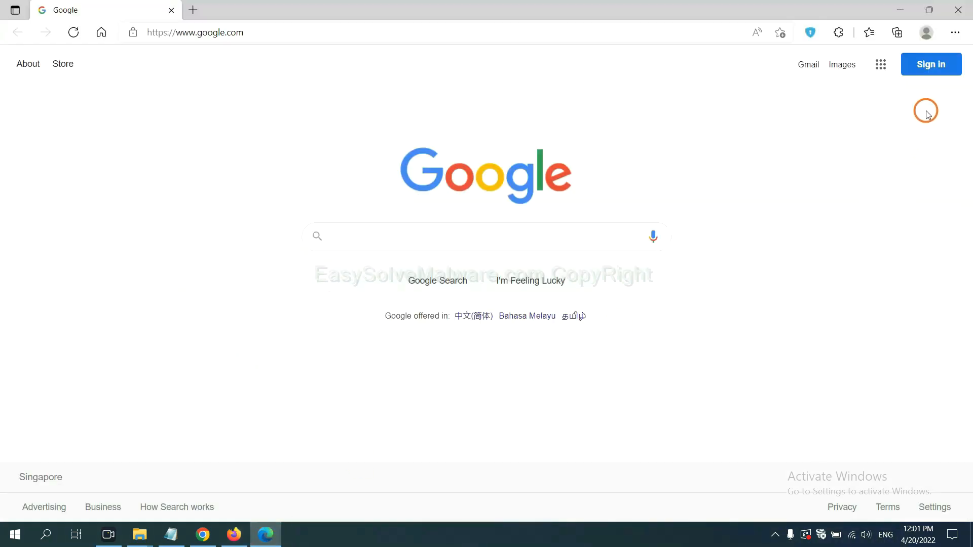
click(954, 32)
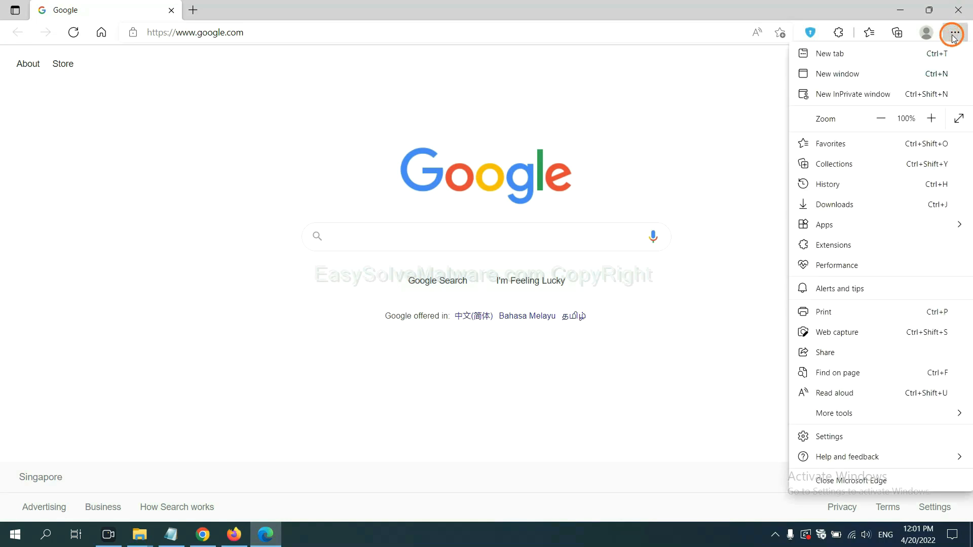
mouse_move(837, 240)
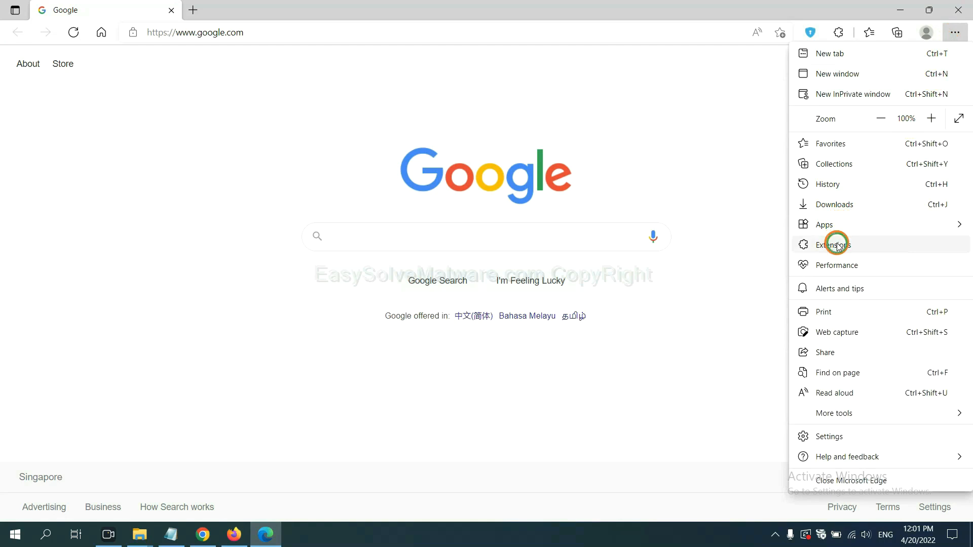
click(832, 244)
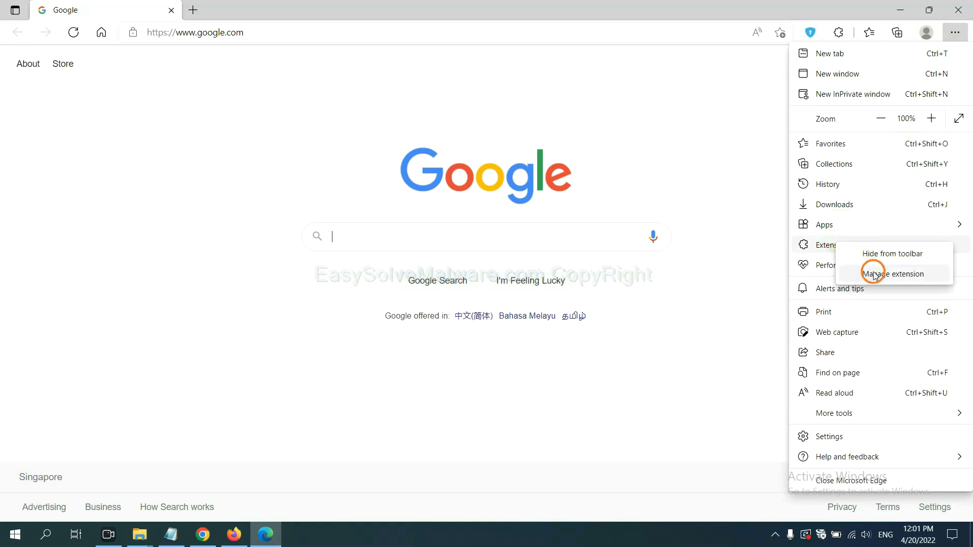
click(892, 273)
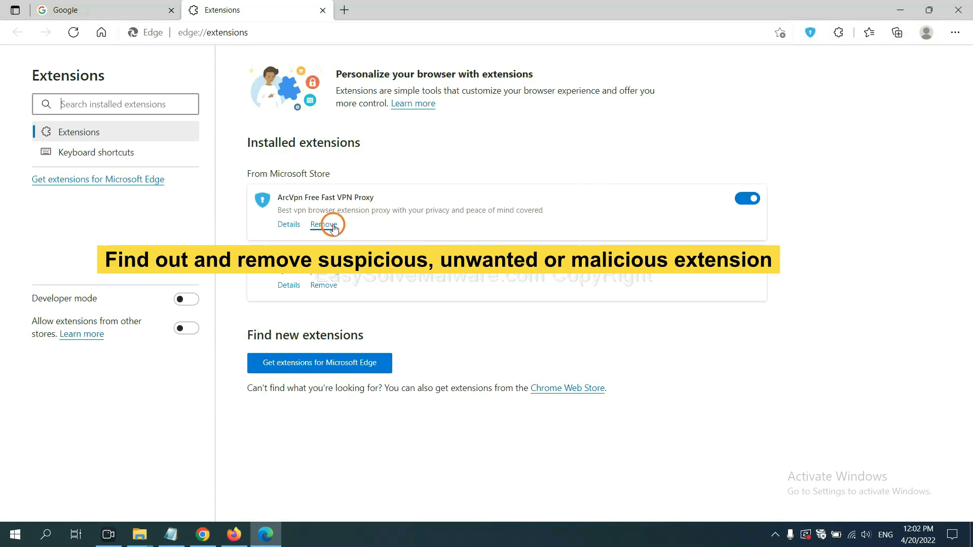
click(323, 223)
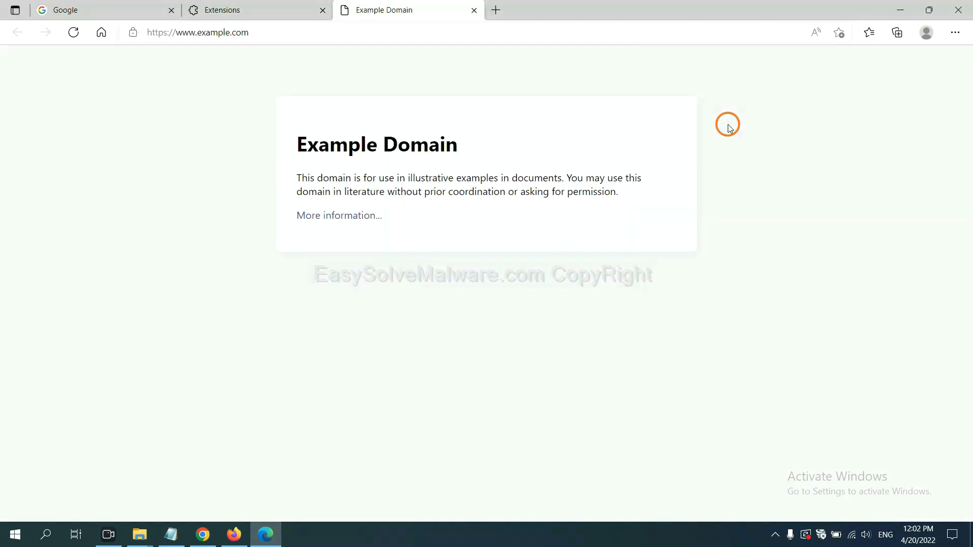
mouse_move(749, 298)
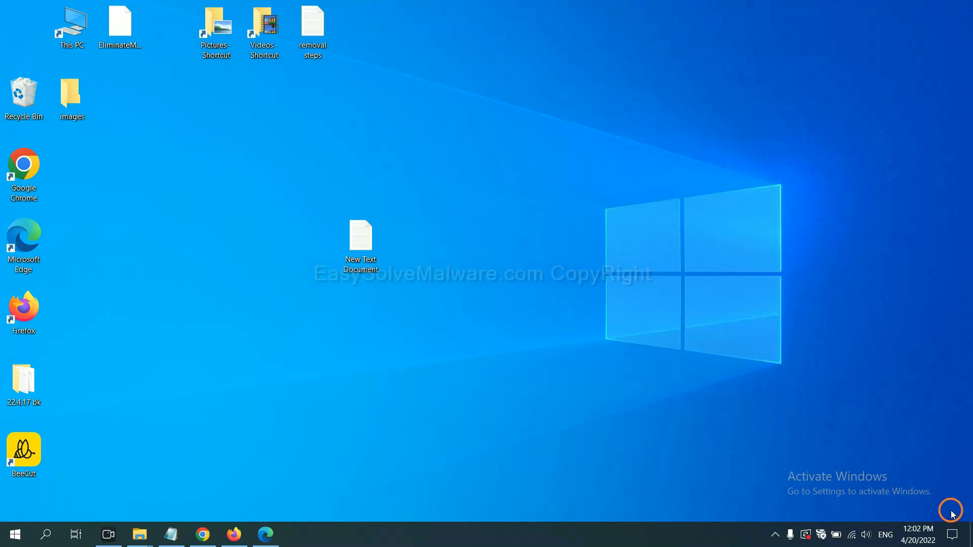
Step: Reopen the New Text Document notes and open Run with Win+R to launch regedit
double_click(359, 240)
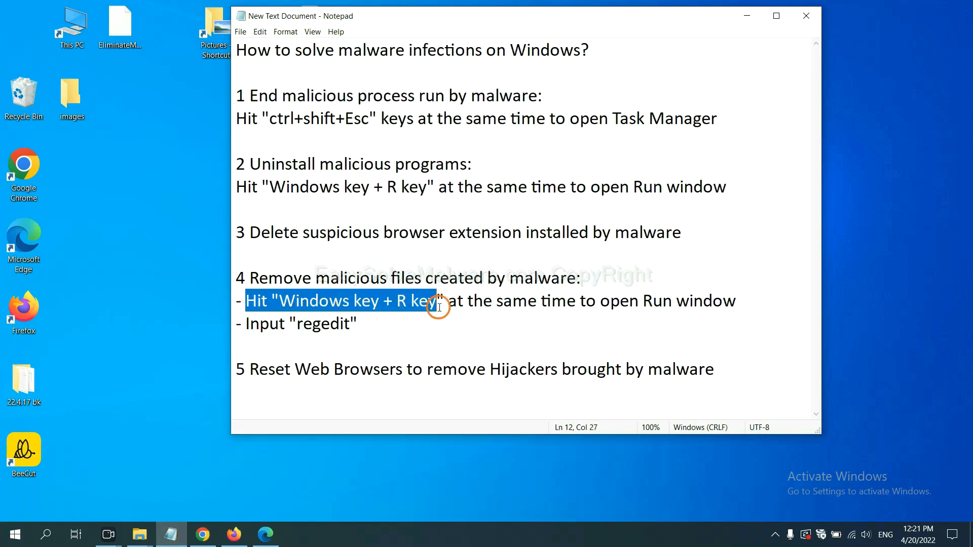
click(565, 301)
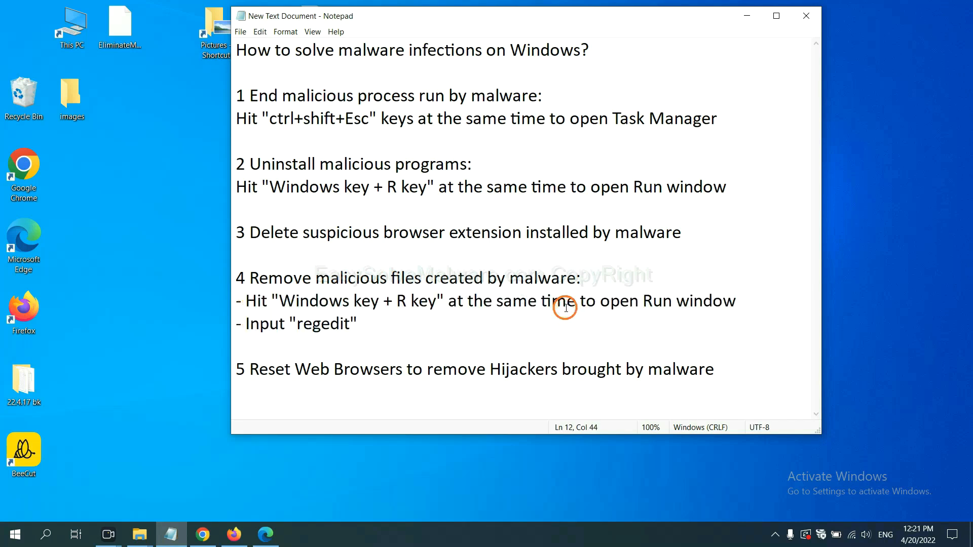
key(Win+r)
text(regedit)
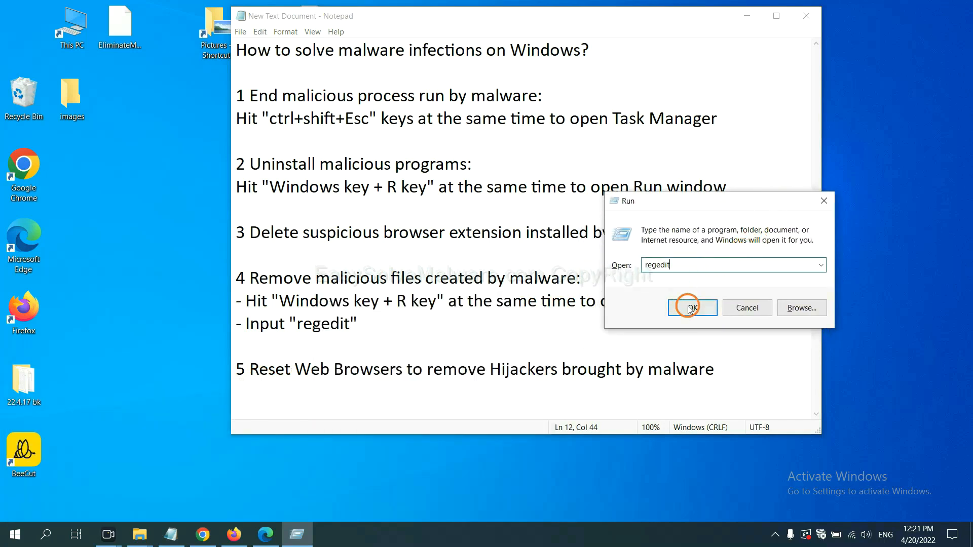
Step: Launch Registry Editor and run Edit > Find for the malware name 'be'
click(691, 307)
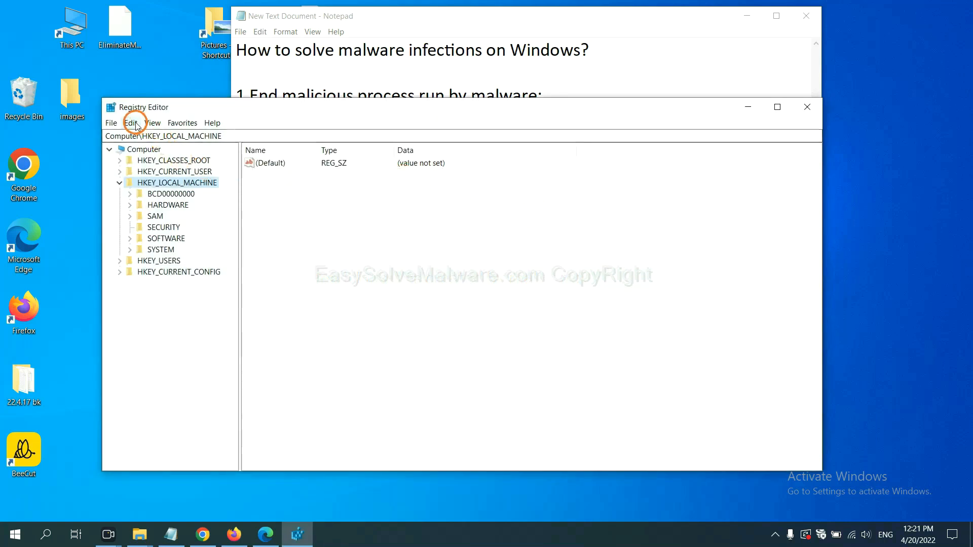
click(130, 122)
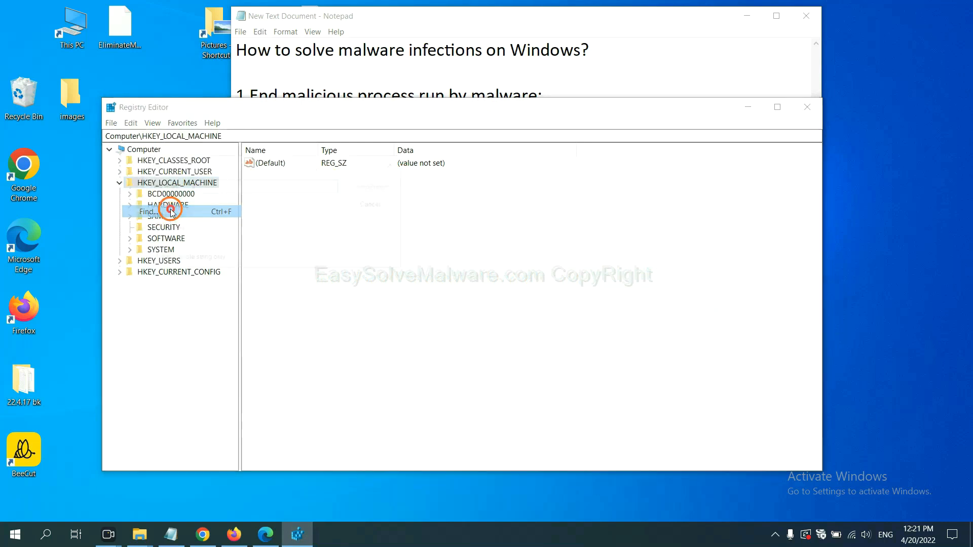
click(147, 211)
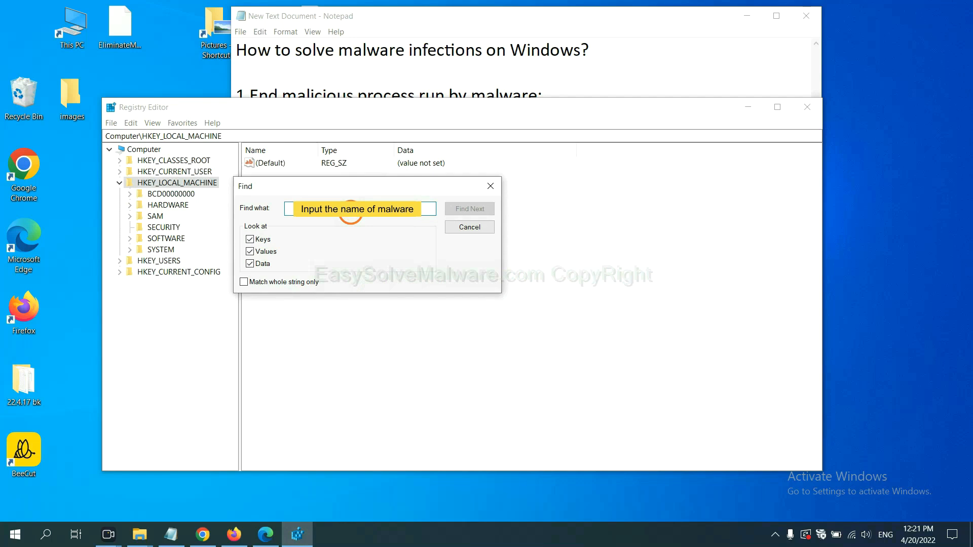
text(be)
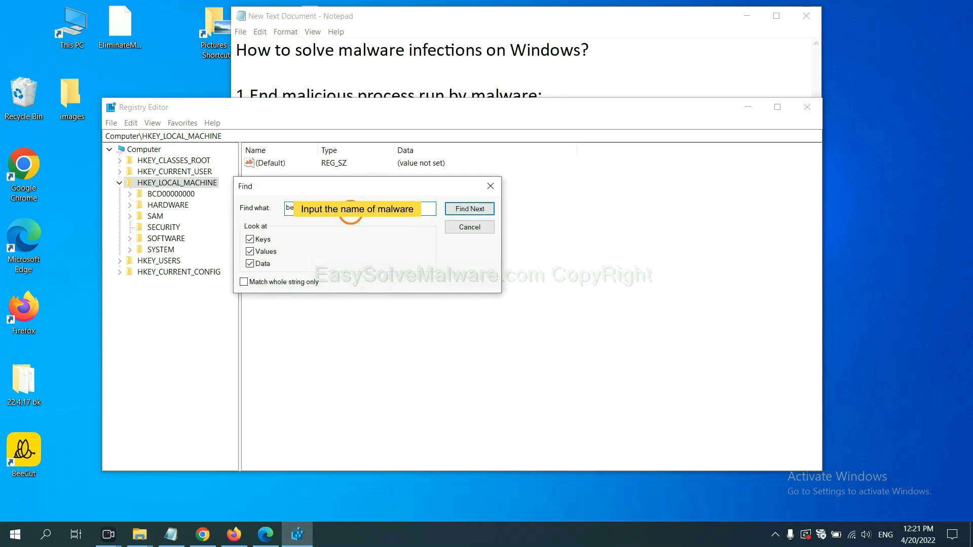
click(469, 208)
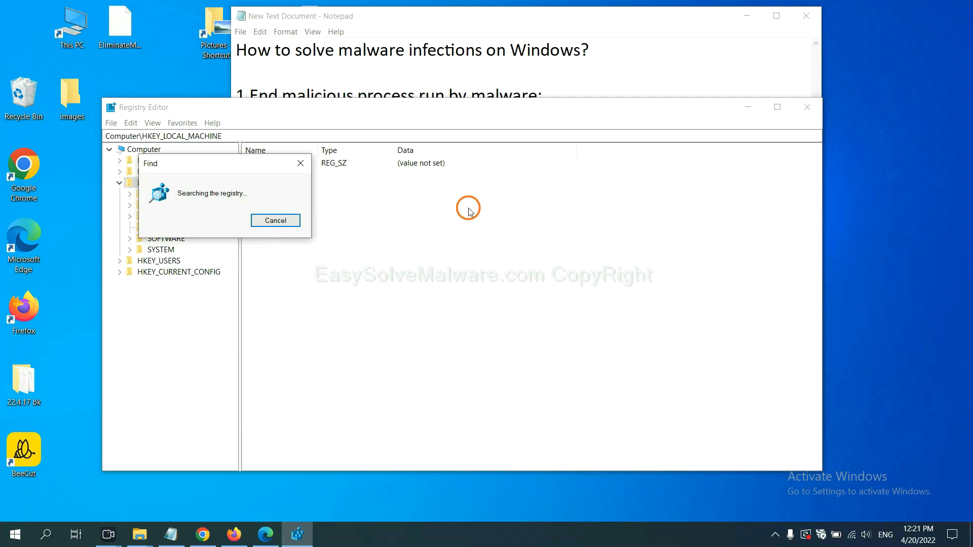
mouse_move(236, 154)
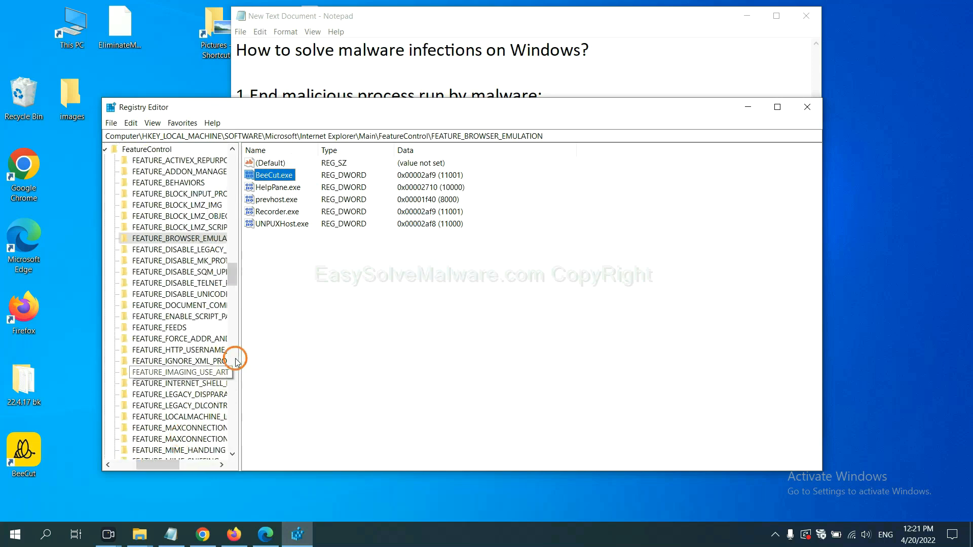
mouse_move(266, 310)
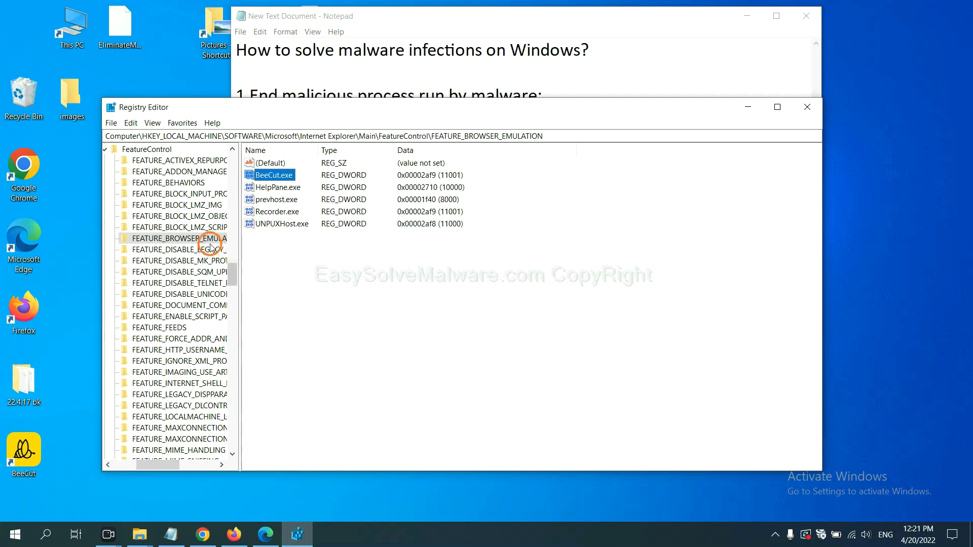
Step: Bring up the options for FEATURE_BROWSER_EMULATION, where the BeeCut.exe value was found
right_click(180, 238)
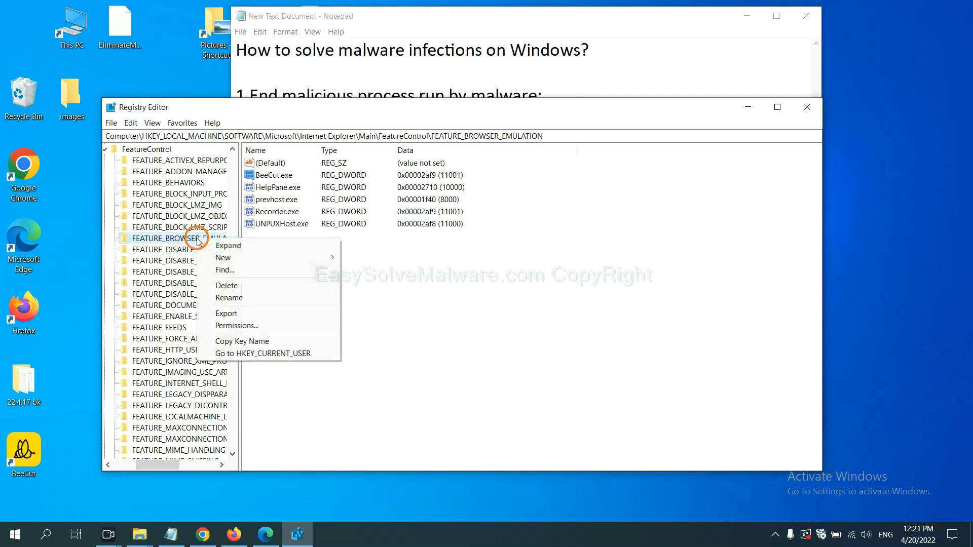
mouse_move(222, 257)
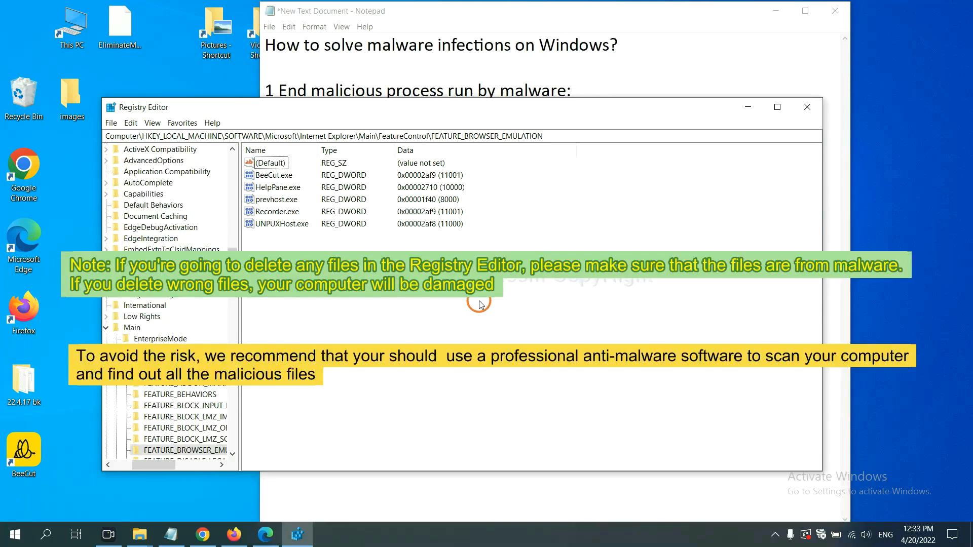
mouse_move(463, 307)
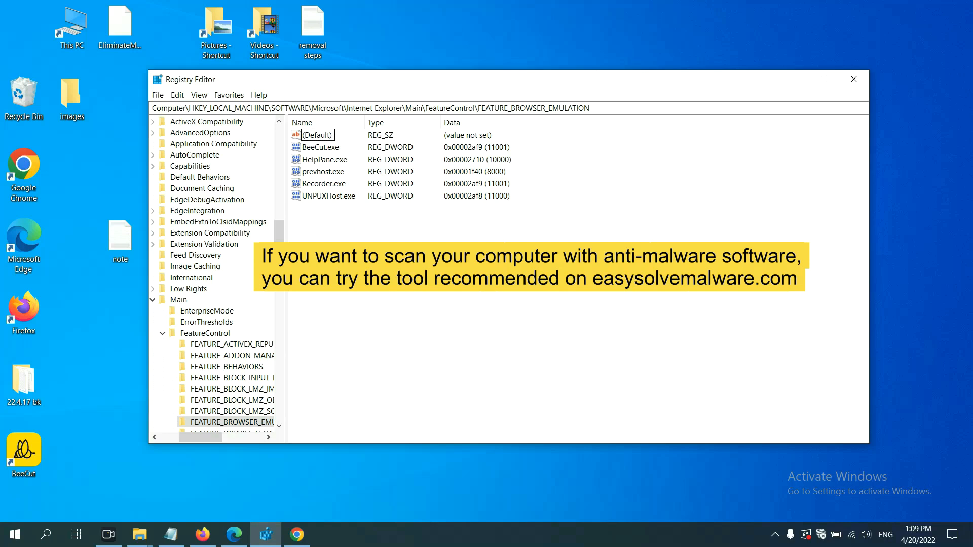
Step: Switch to Chrome and scroll the EasySolveMalware.com guide's quick menu
click(302, 534)
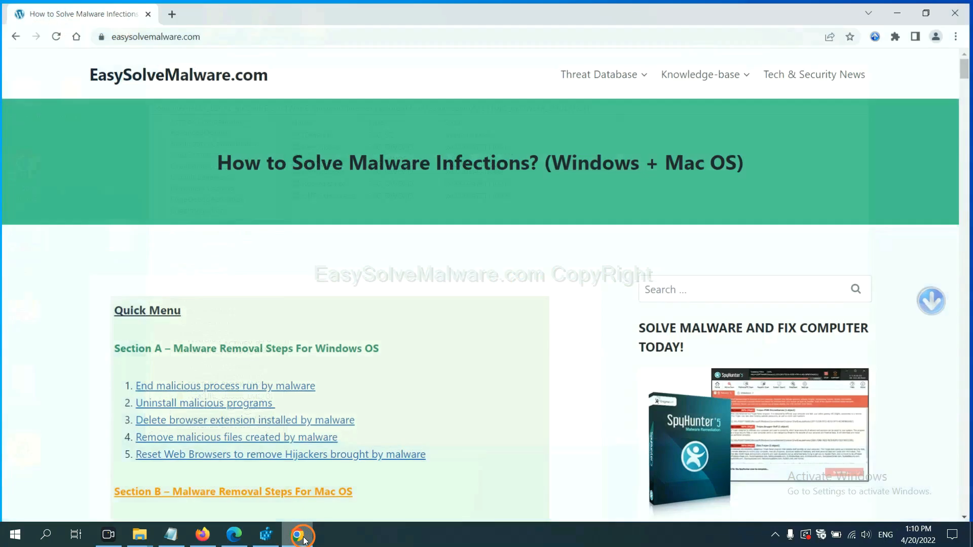
scroll(down, 3)
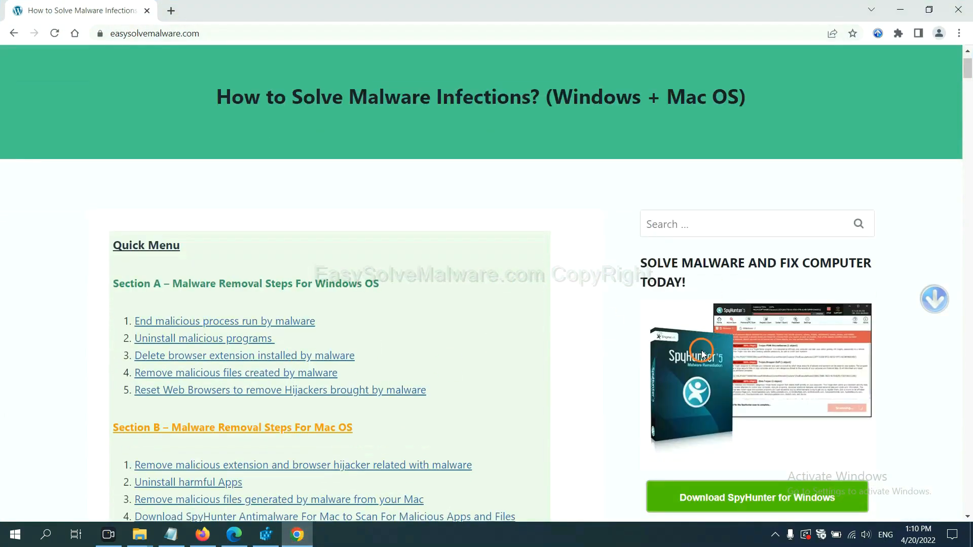
scroll(up, 3)
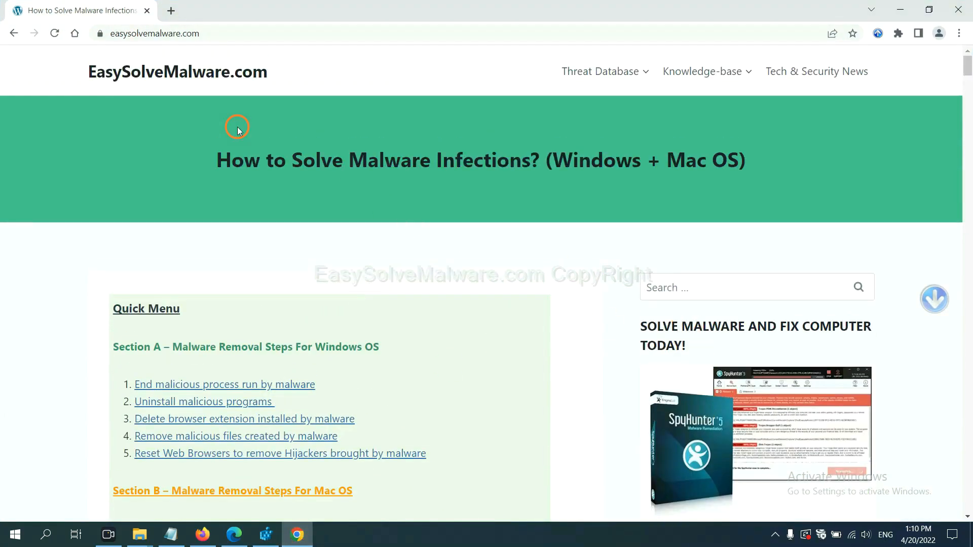
mouse_move(296, 85)
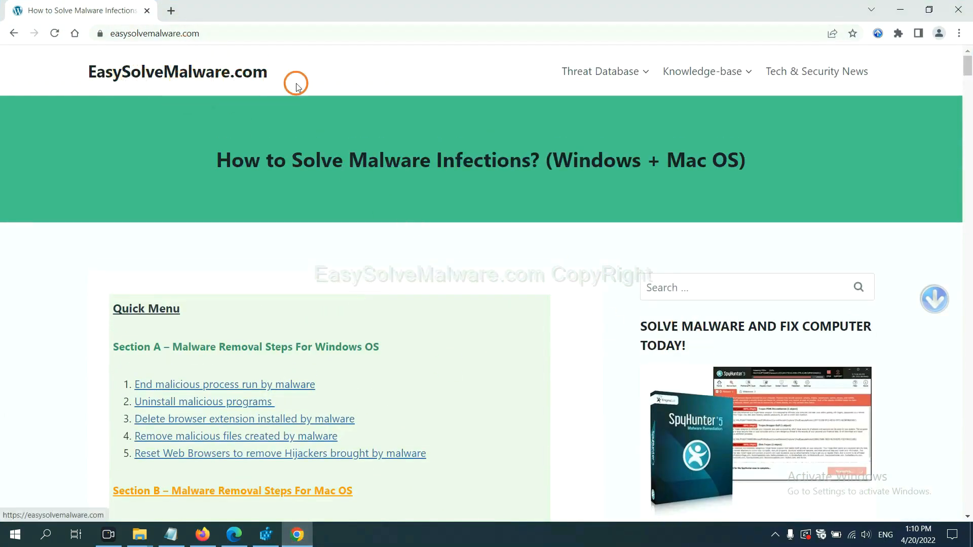
scroll(down, 3)
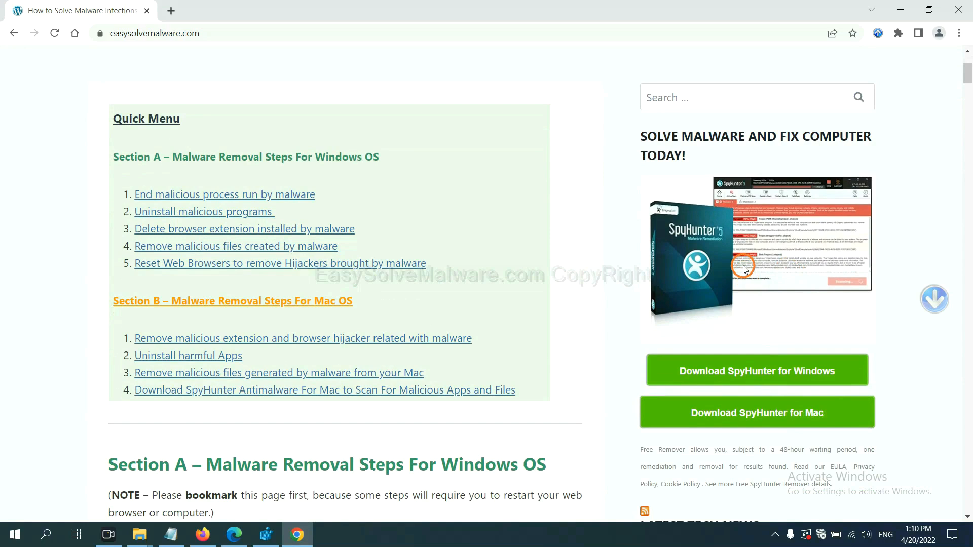
mouse_move(739, 294)
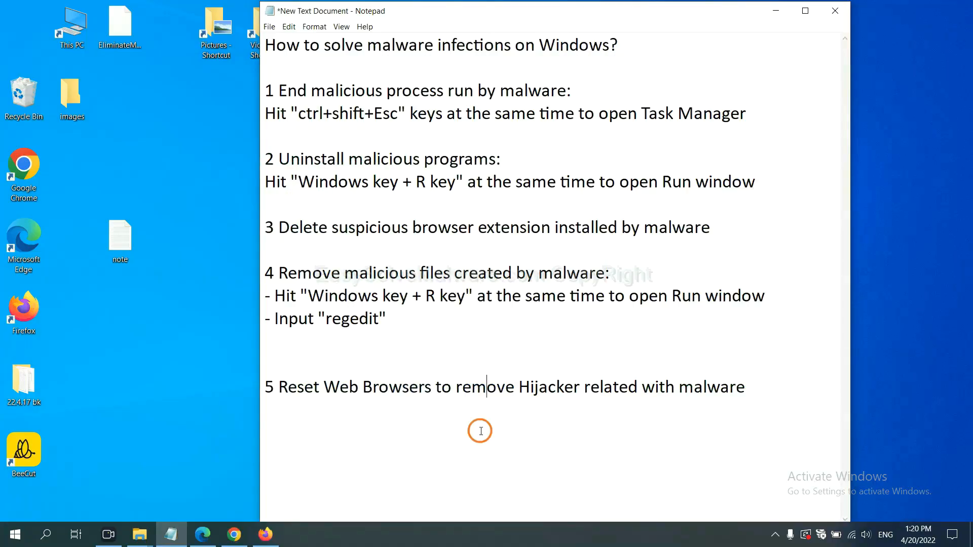
mouse_move(464, 430)
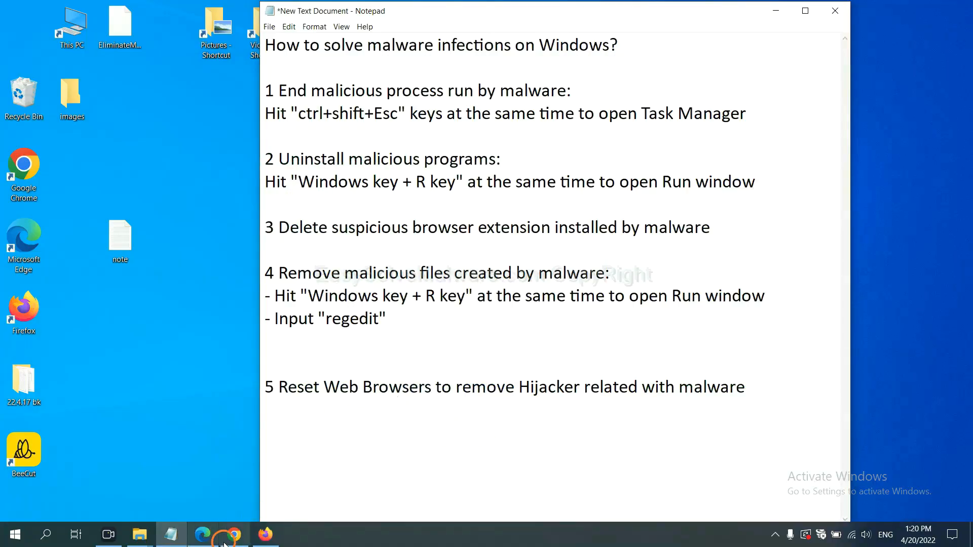
Step: Search Chrome settings for 'reset' and choose Restore settings to their original defaults
click(233, 533)
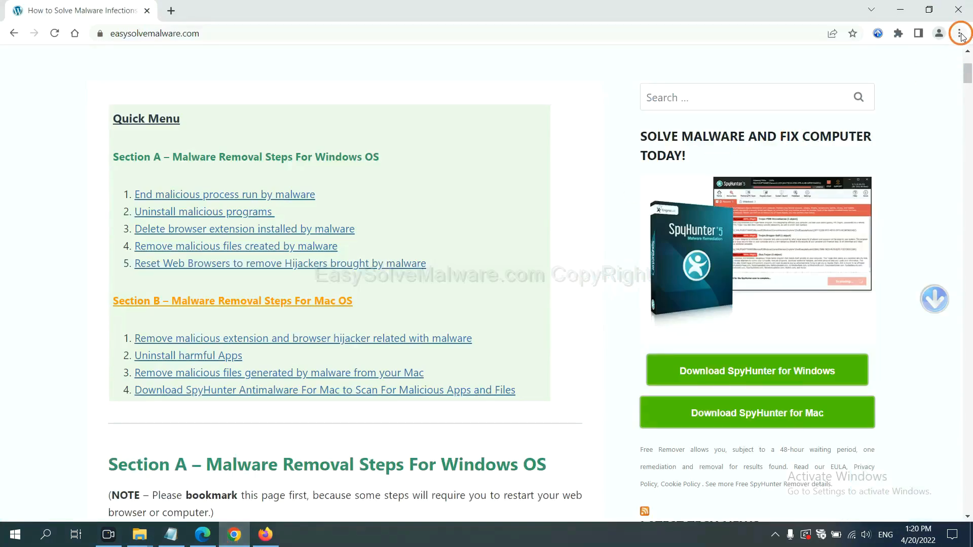
click(960, 33)
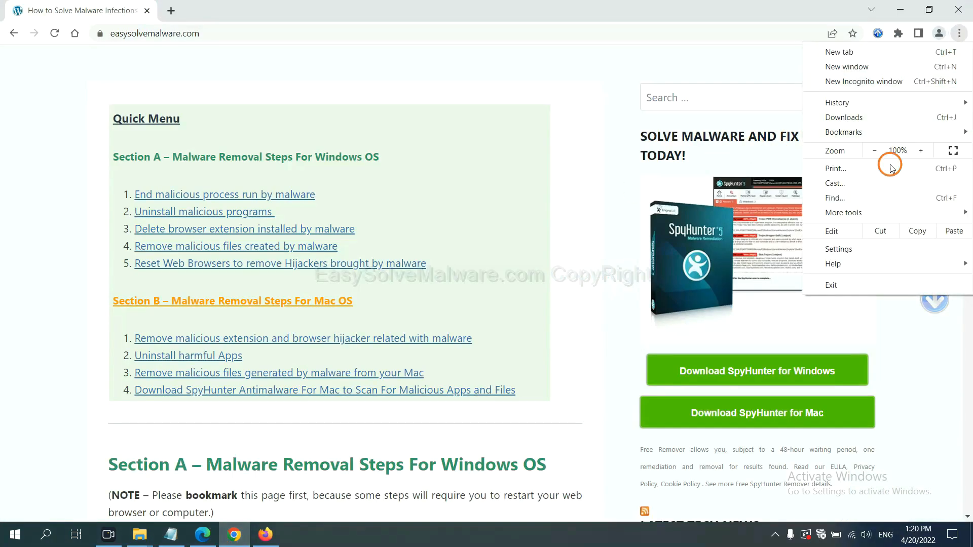
click(838, 249)
text(r)
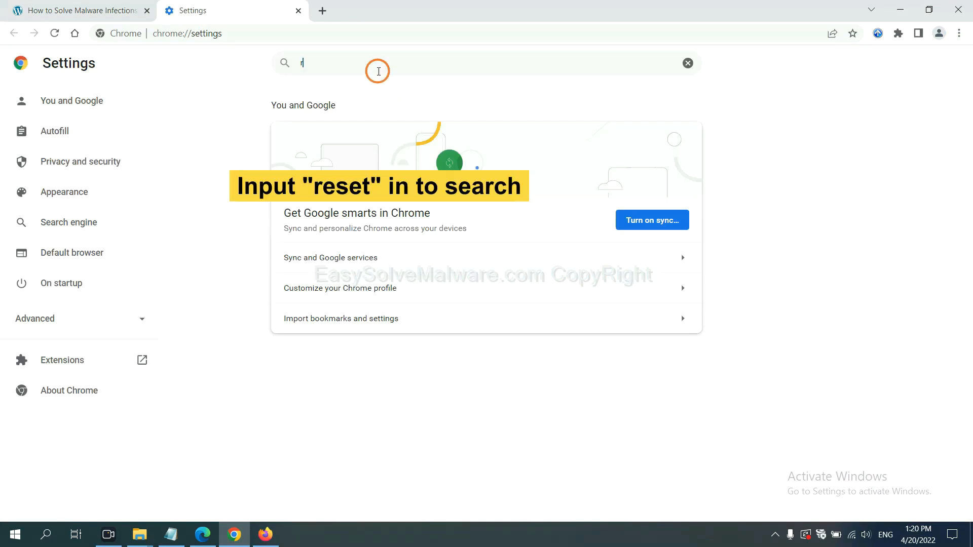
text(eset)
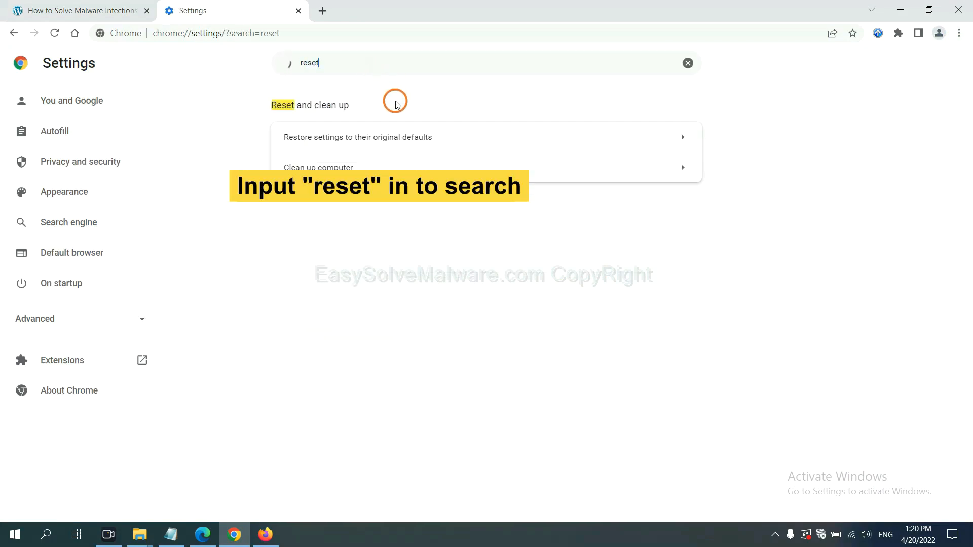
click(357, 137)
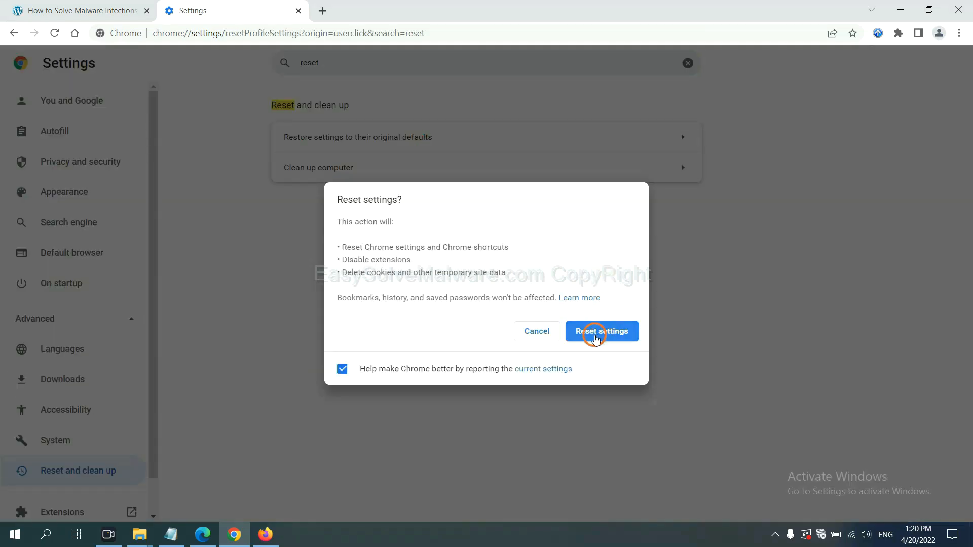
mouse_move(270, 533)
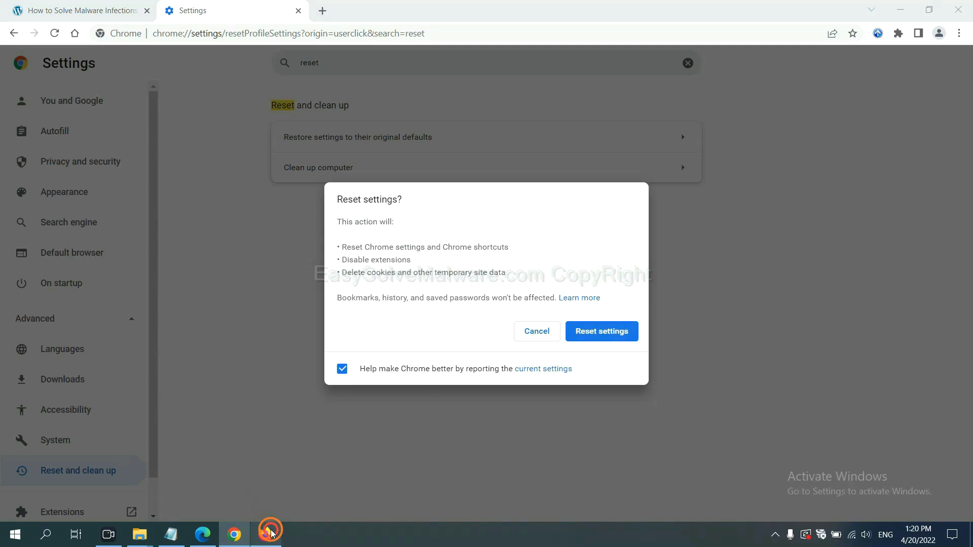
Step: Open Firefox's Troubleshooting Information page and choose Refresh Firefox
click(264, 533)
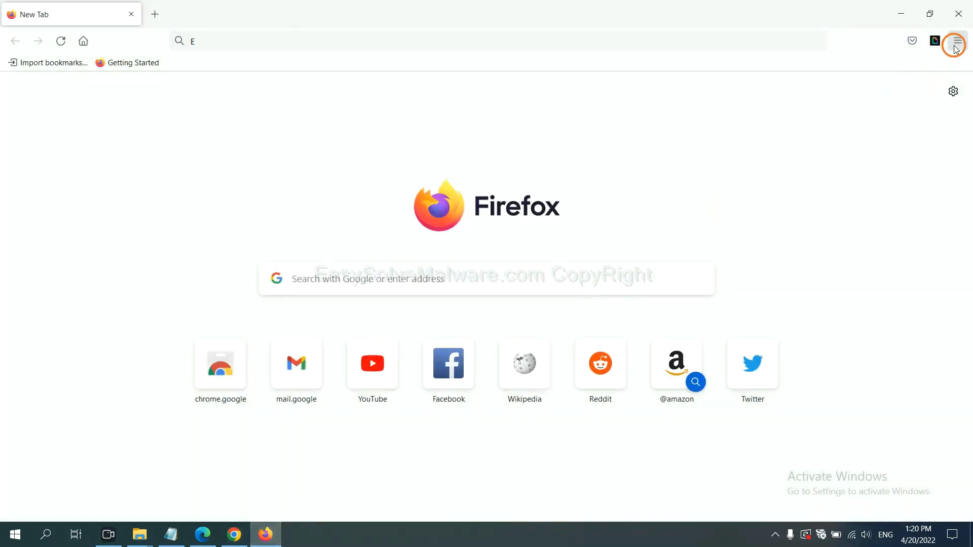
click(954, 41)
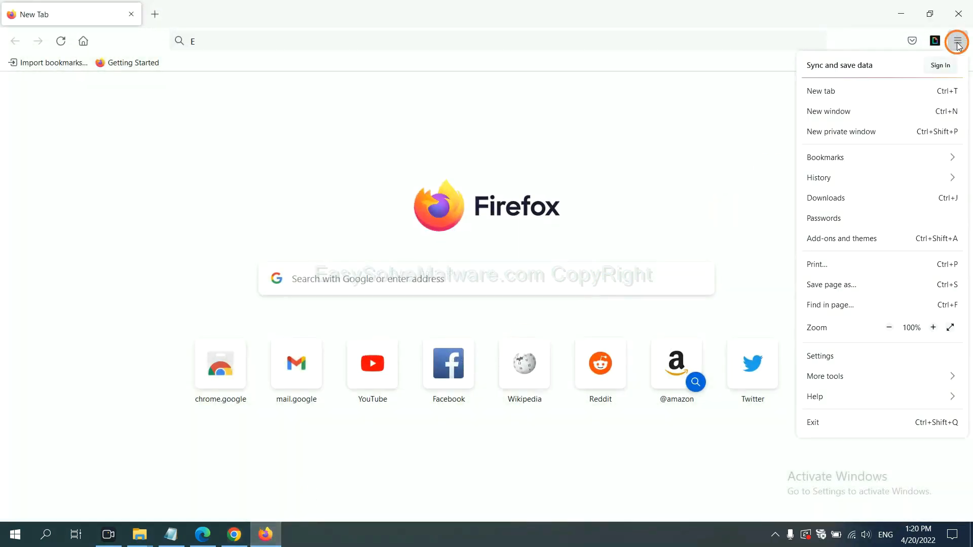
mouse_move(836, 395)
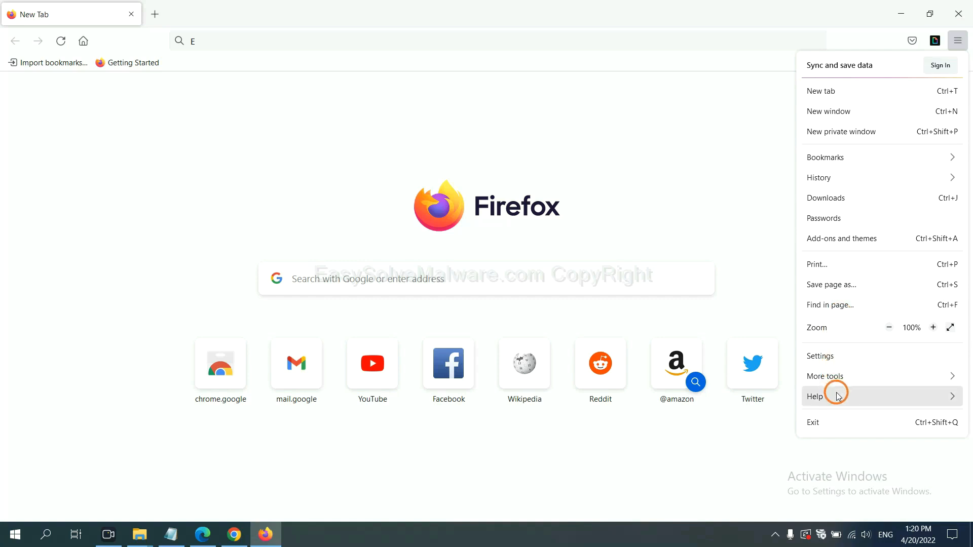
click(815, 396)
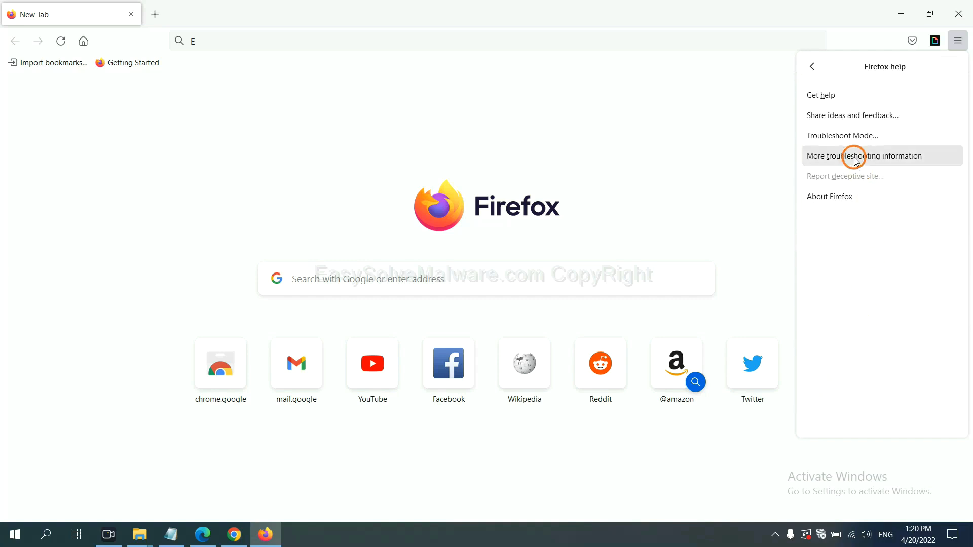
mouse_move(864, 156)
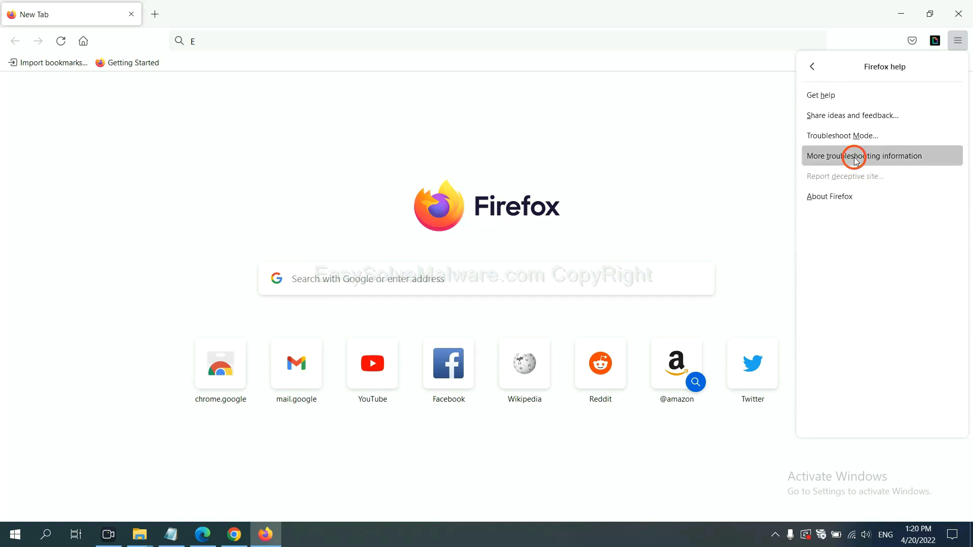
click(863, 155)
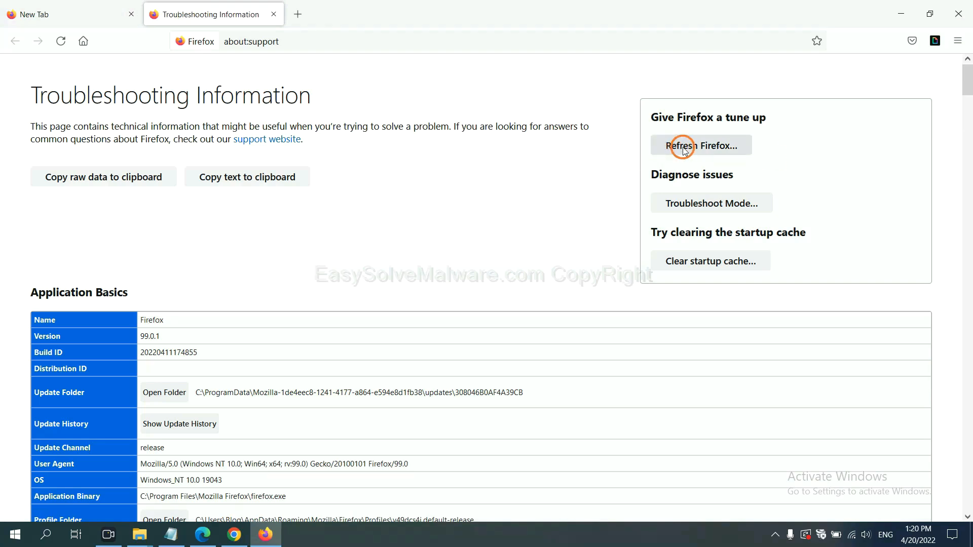
click(700, 145)
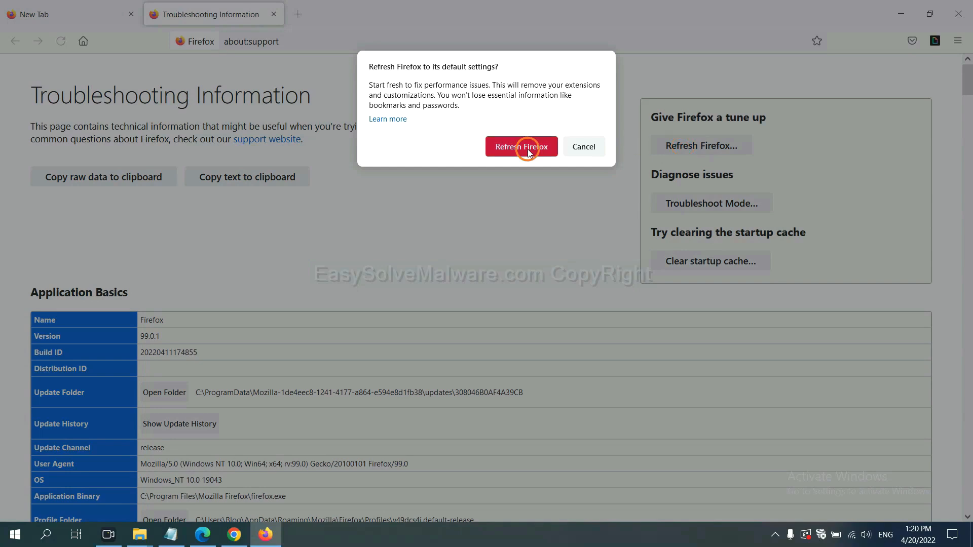
mouse_move(205, 522)
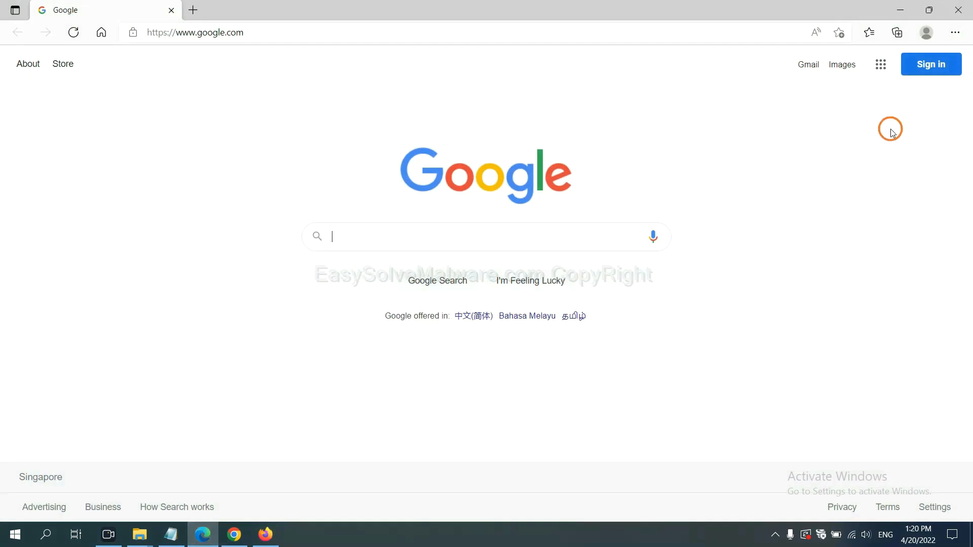
Step: Search Edge settings for 'reset' and choose Restore settings to their default values
click(954, 33)
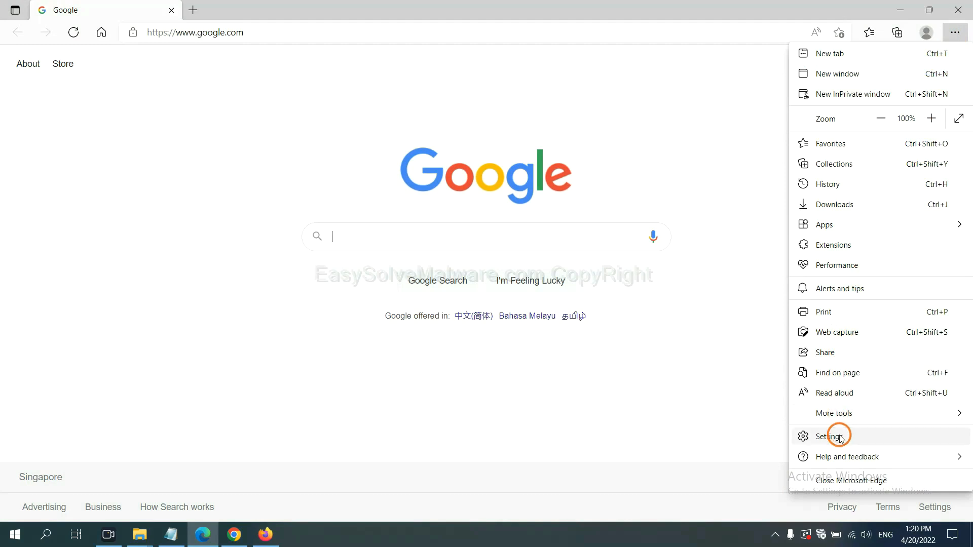
click(831, 436)
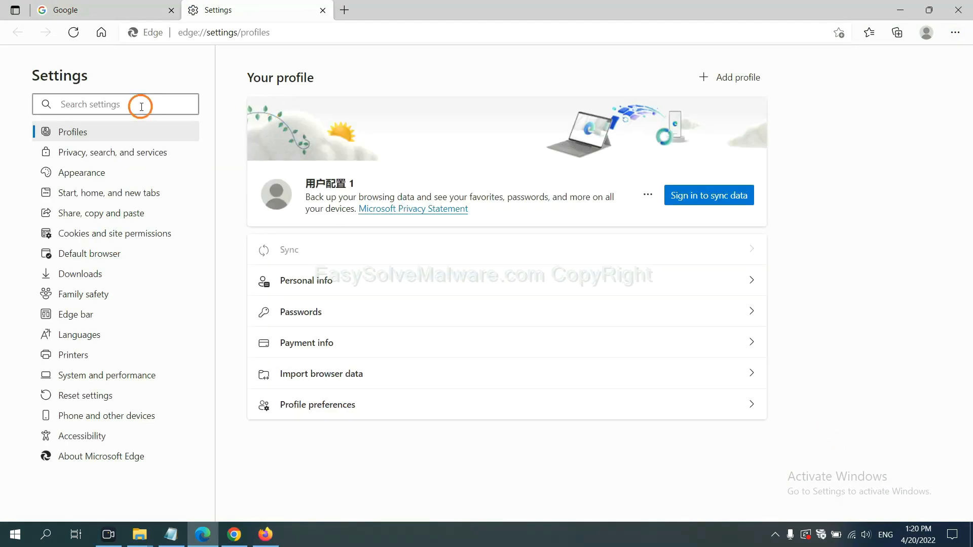
text(re)
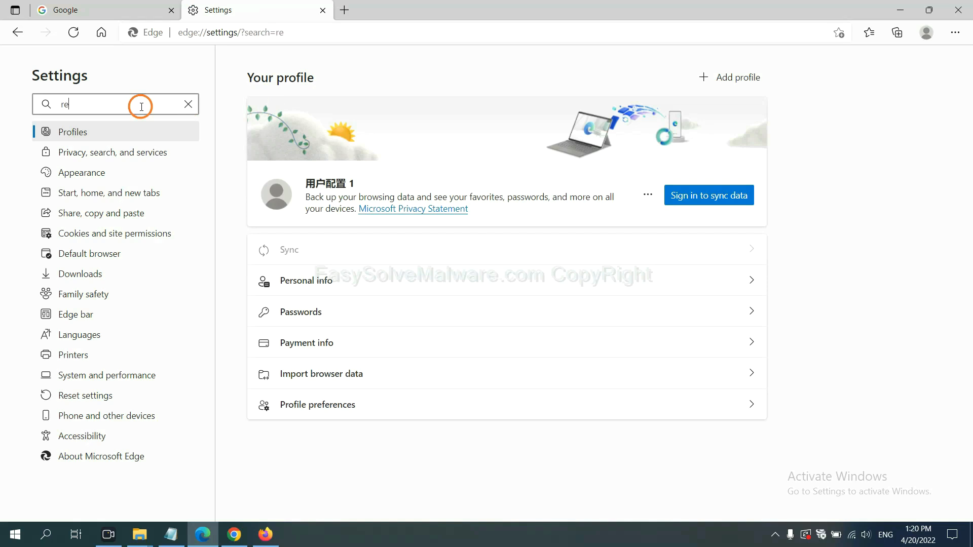
text(set)
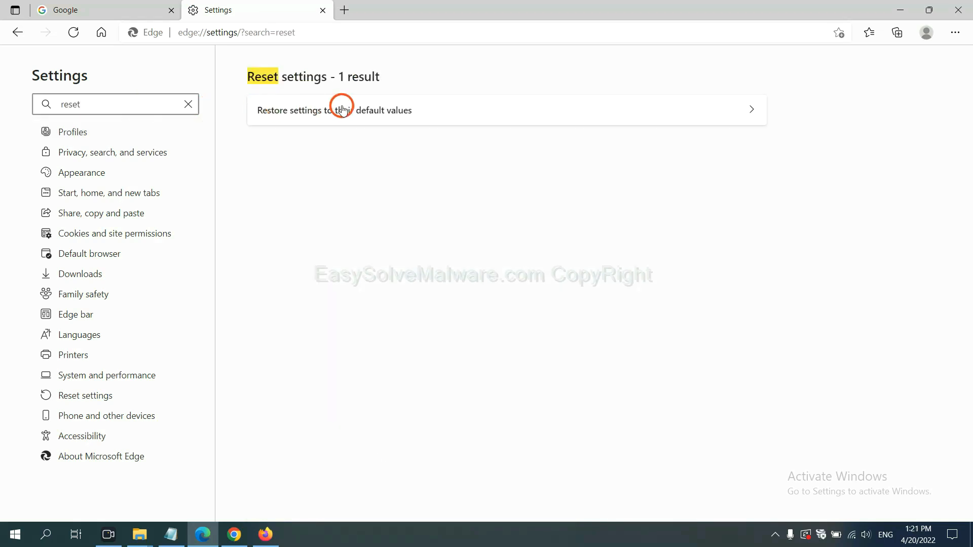
click(333, 110)
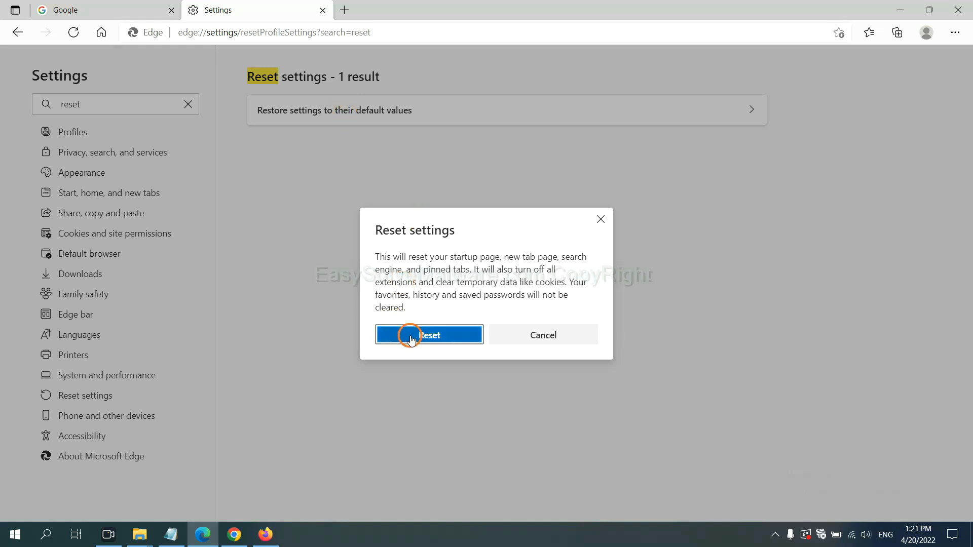
mouse_move(547, 400)
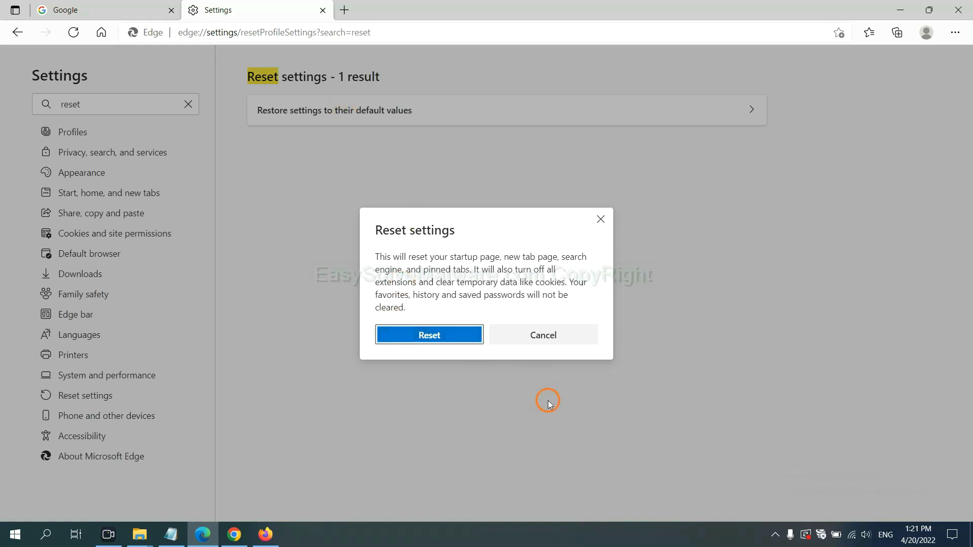